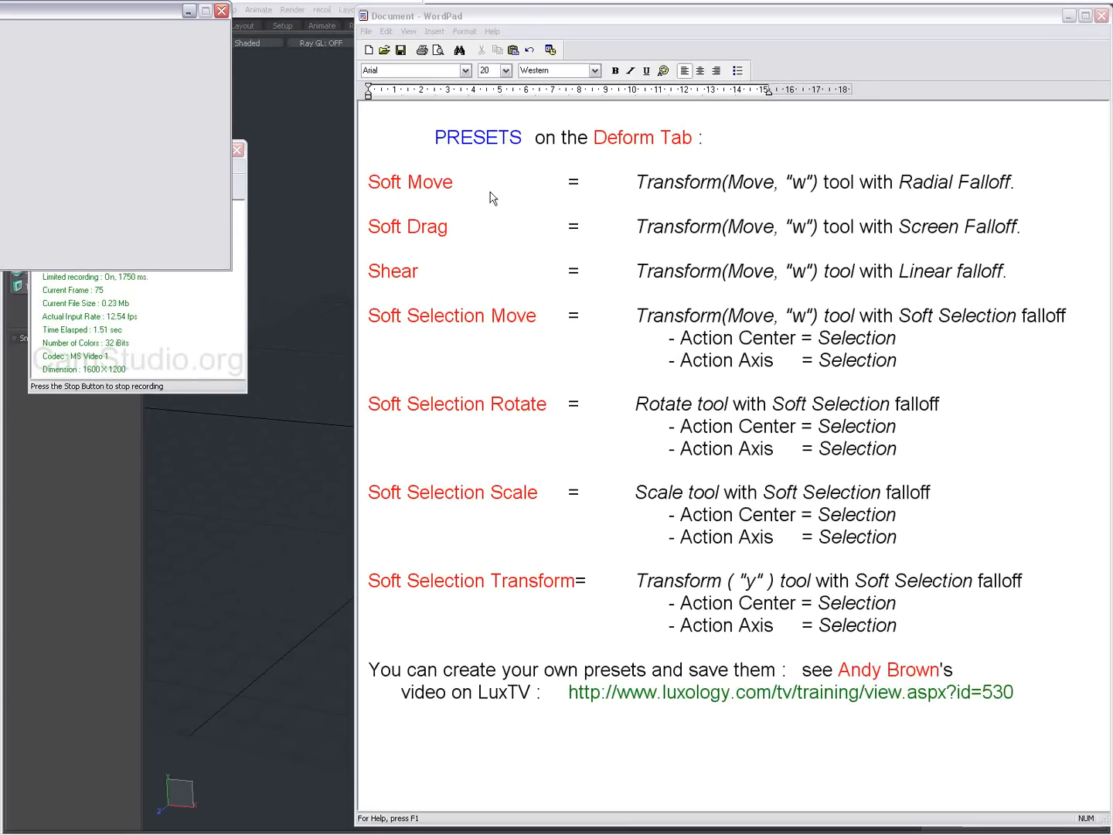
pyautogui.moveTo(466, 160)
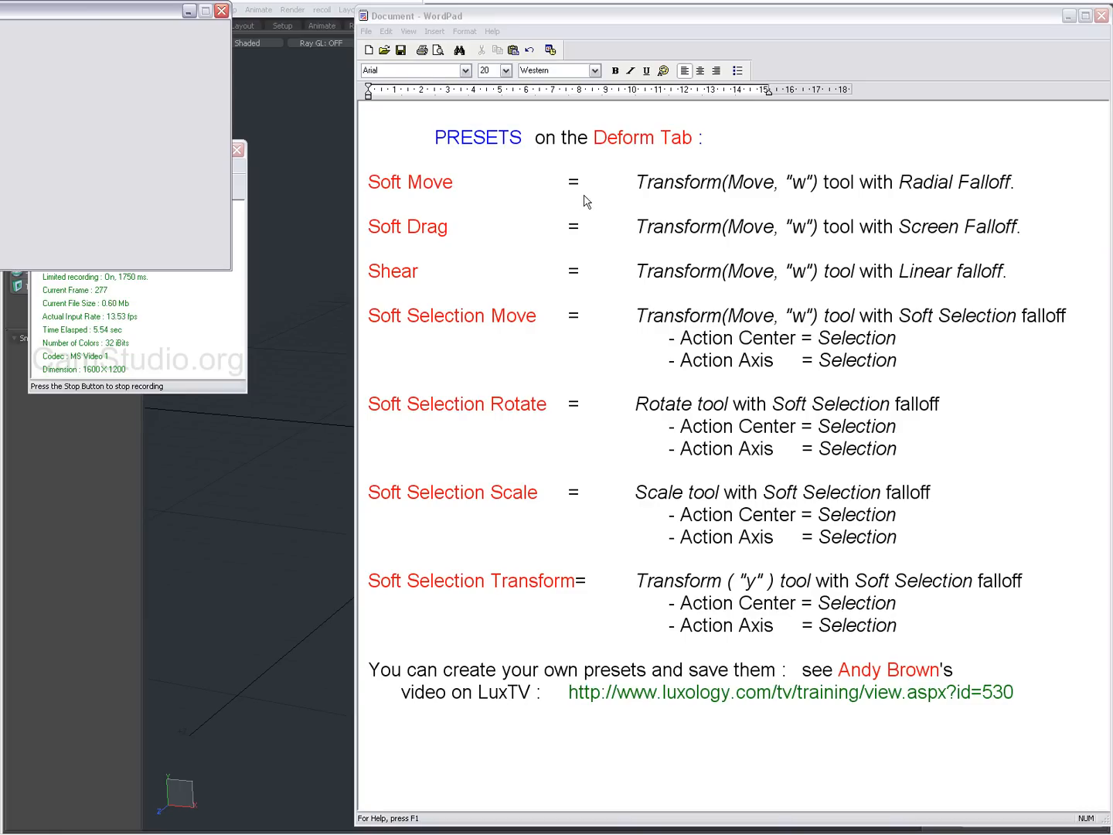
pyautogui.moveTo(505, 201)
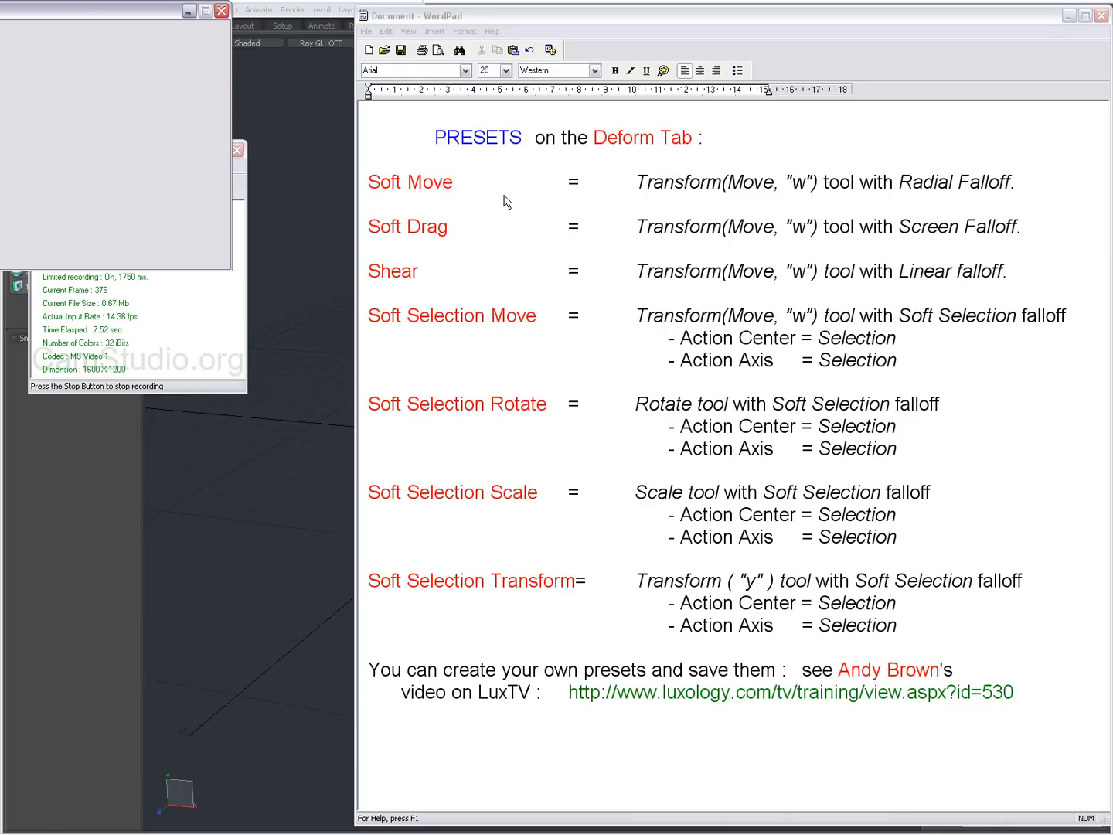
pyautogui.moveTo(468, 237)
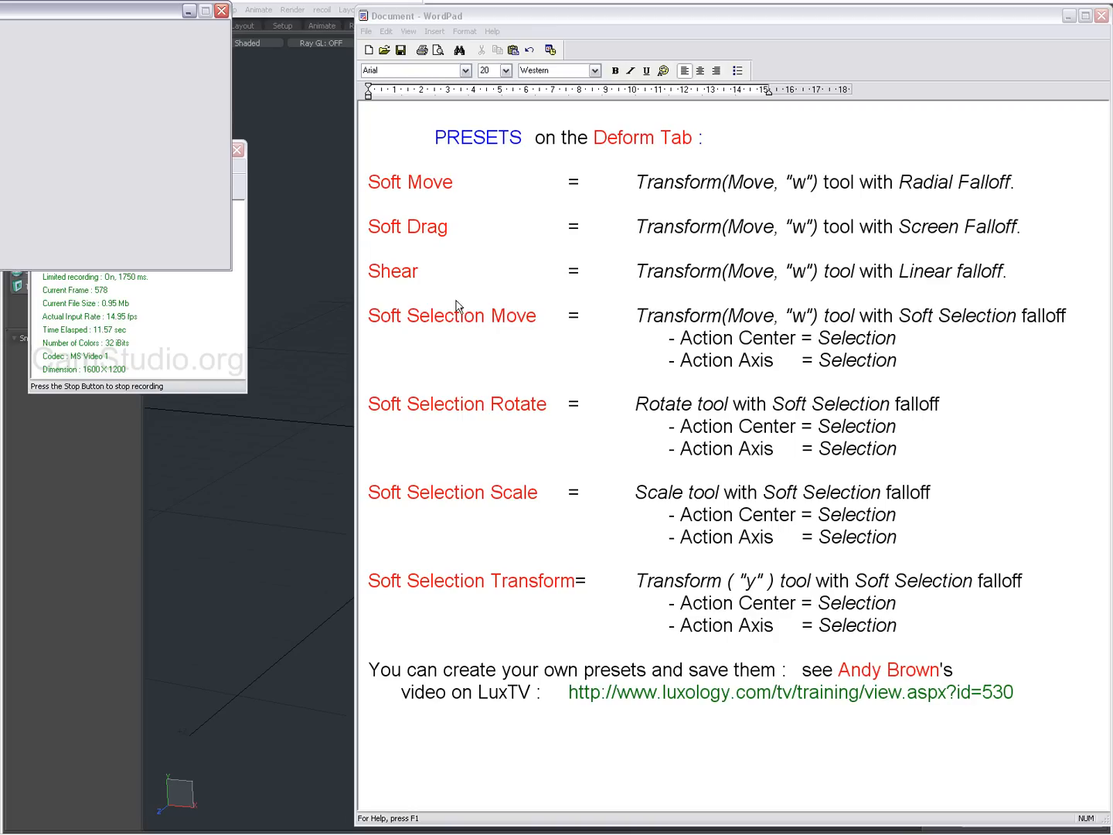
pyautogui.moveTo(483, 389)
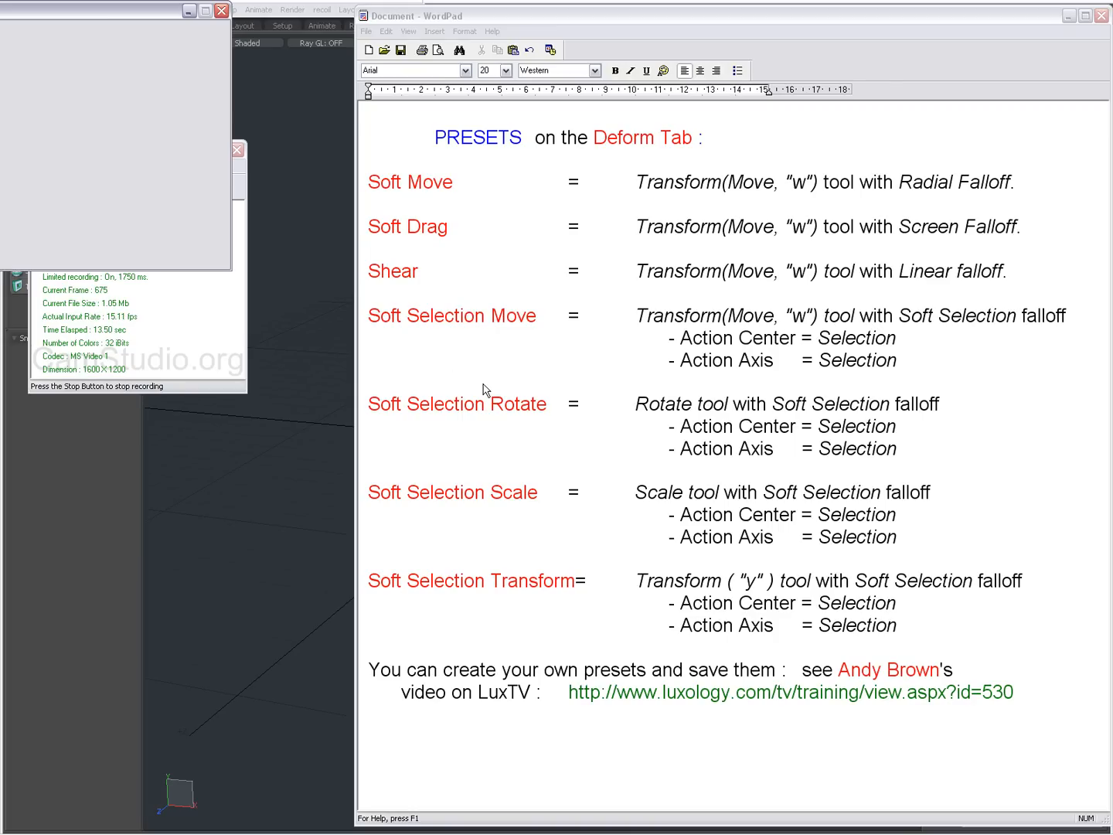
pyautogui.moveTo(535, 486)
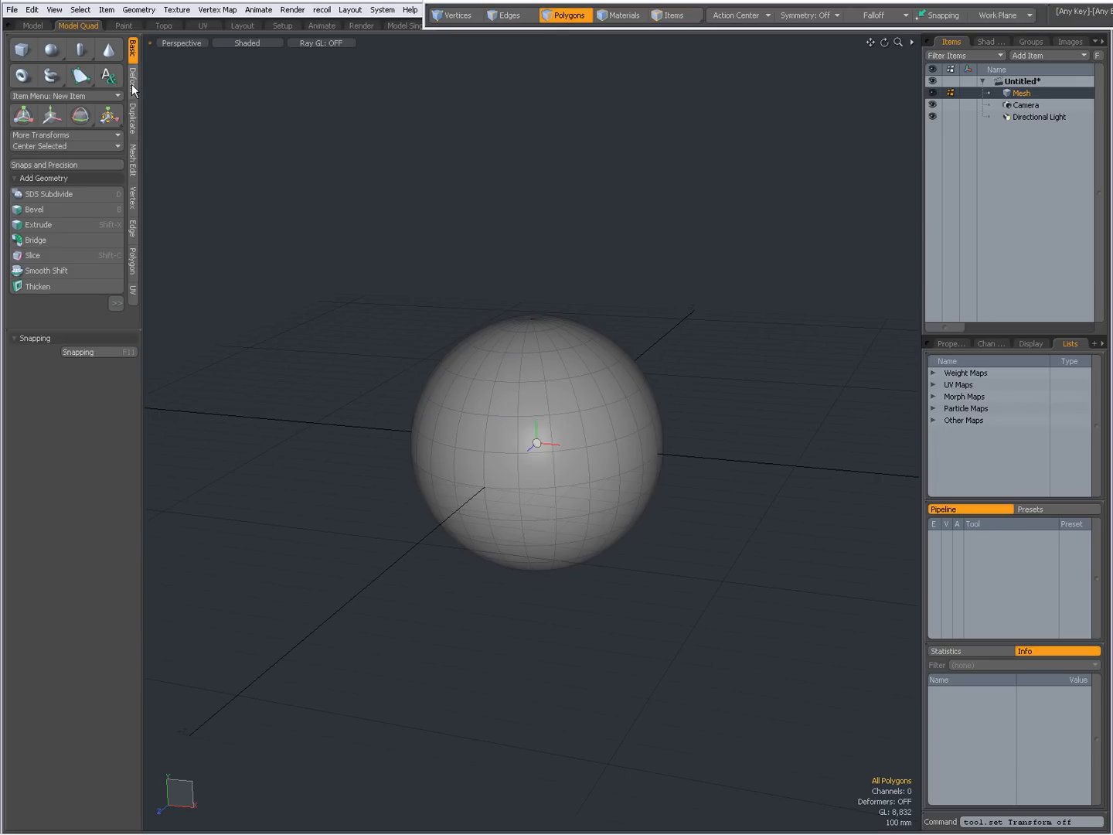
# Step: Browse the Deform presets, then Soft Move the sphere with widened radial falloff into a tilted egg
pyautogui.click(133, 86)
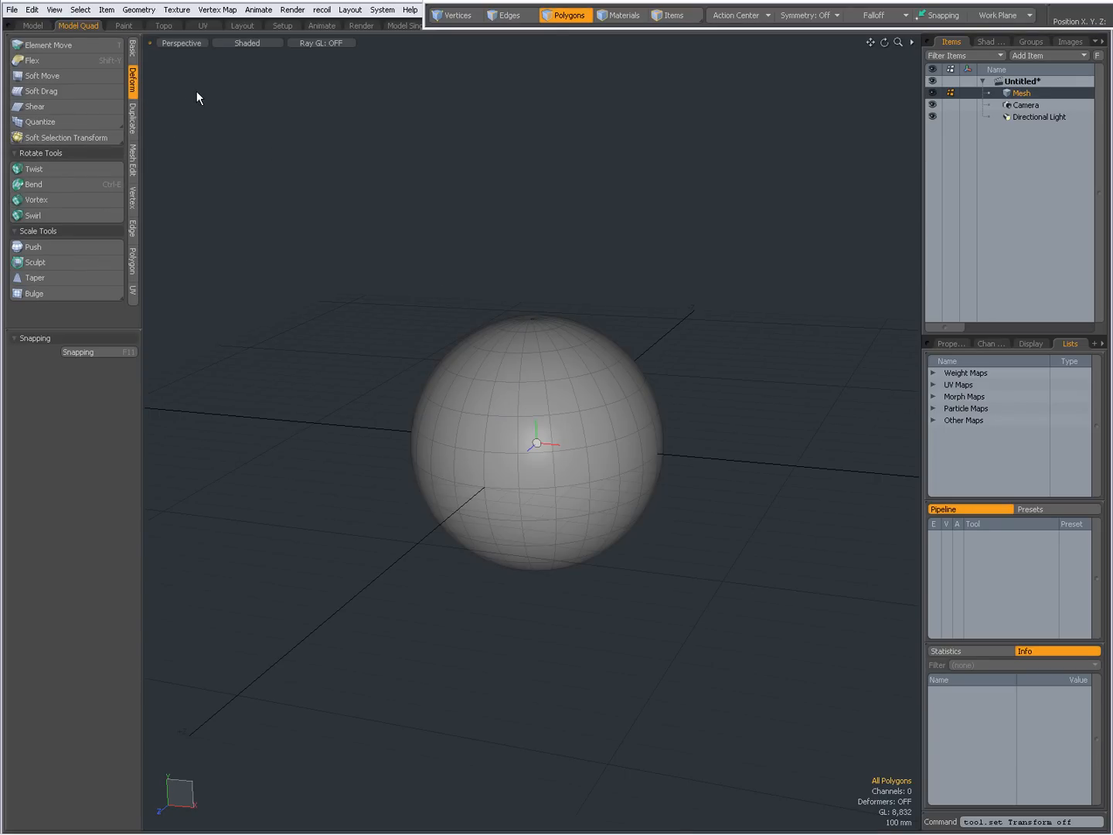
pyautogui.moveTo(64, 60)
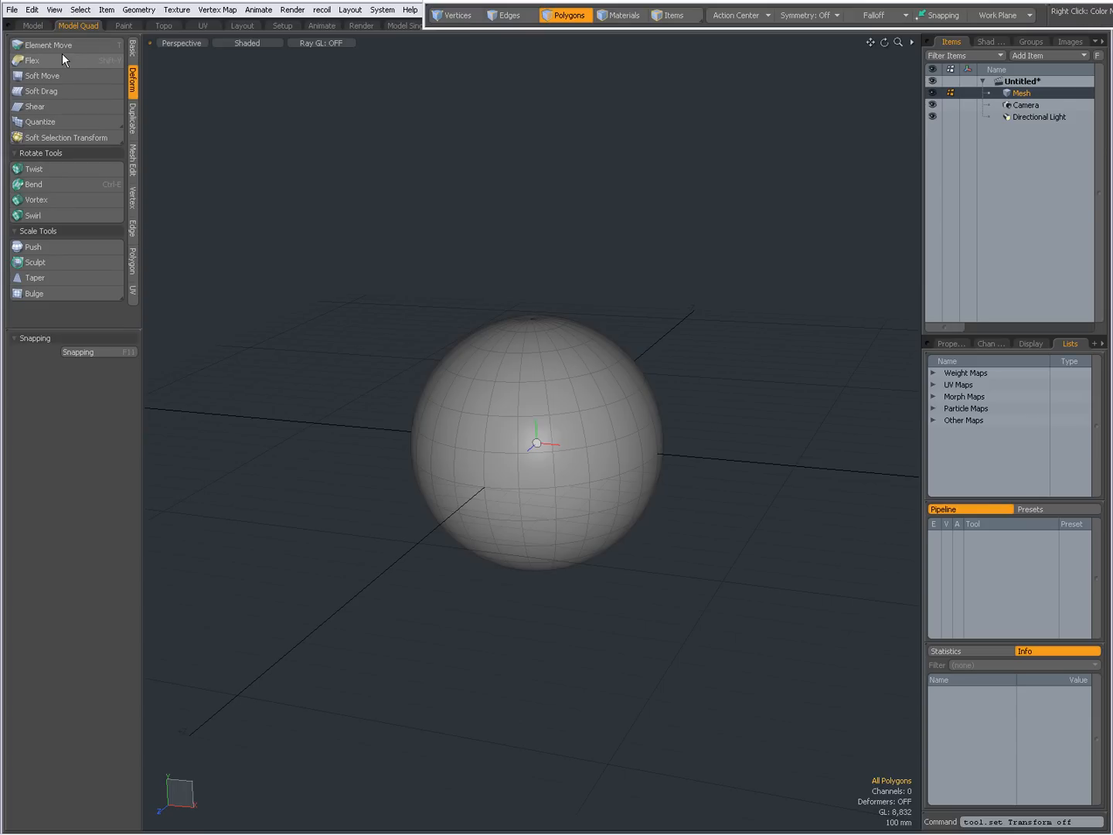
pyautogui.moveTo(50, 70)
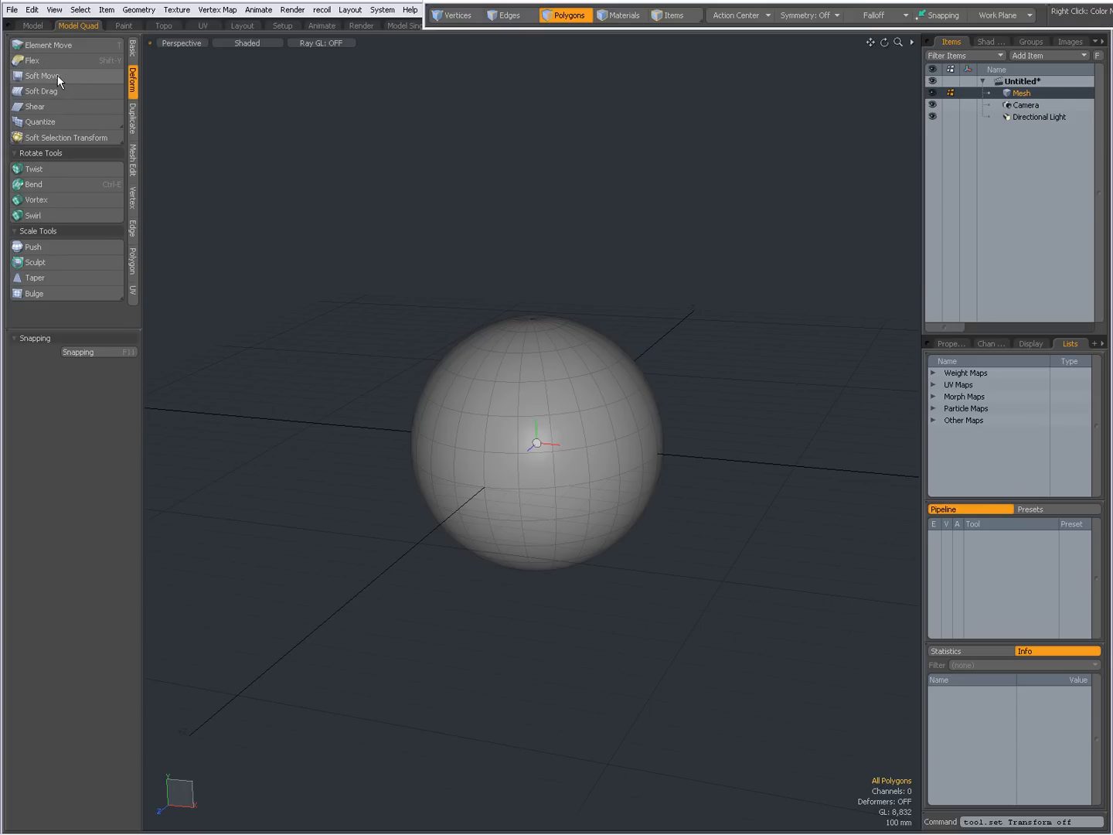
pyautogui.moveTo(53, 99)
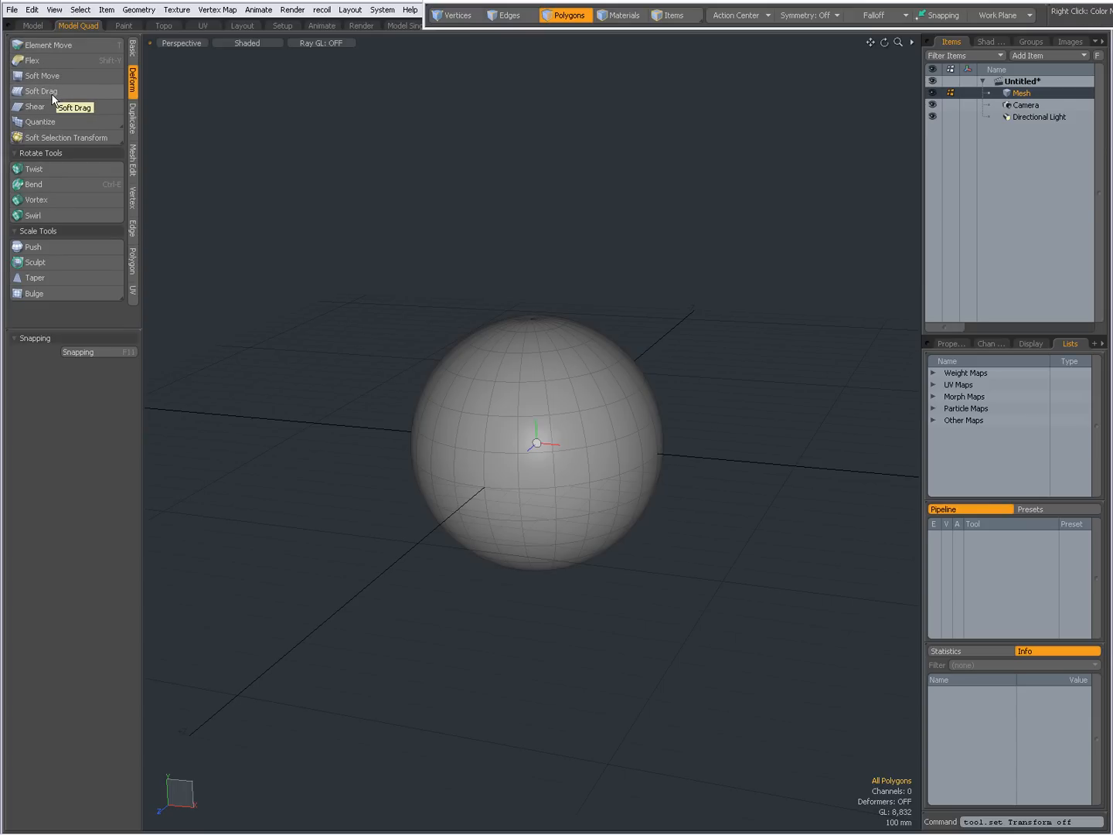
pyautogui.moveTo(53, 144)
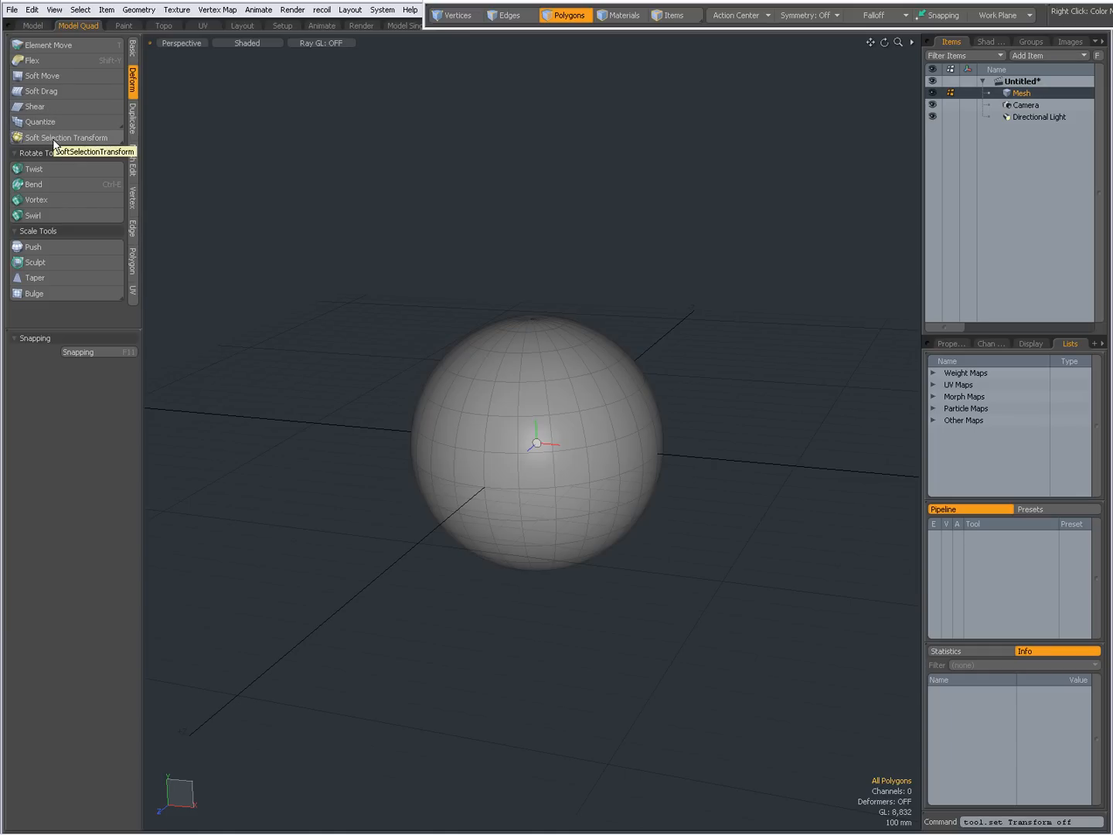
pyautogui.click(66, 137)
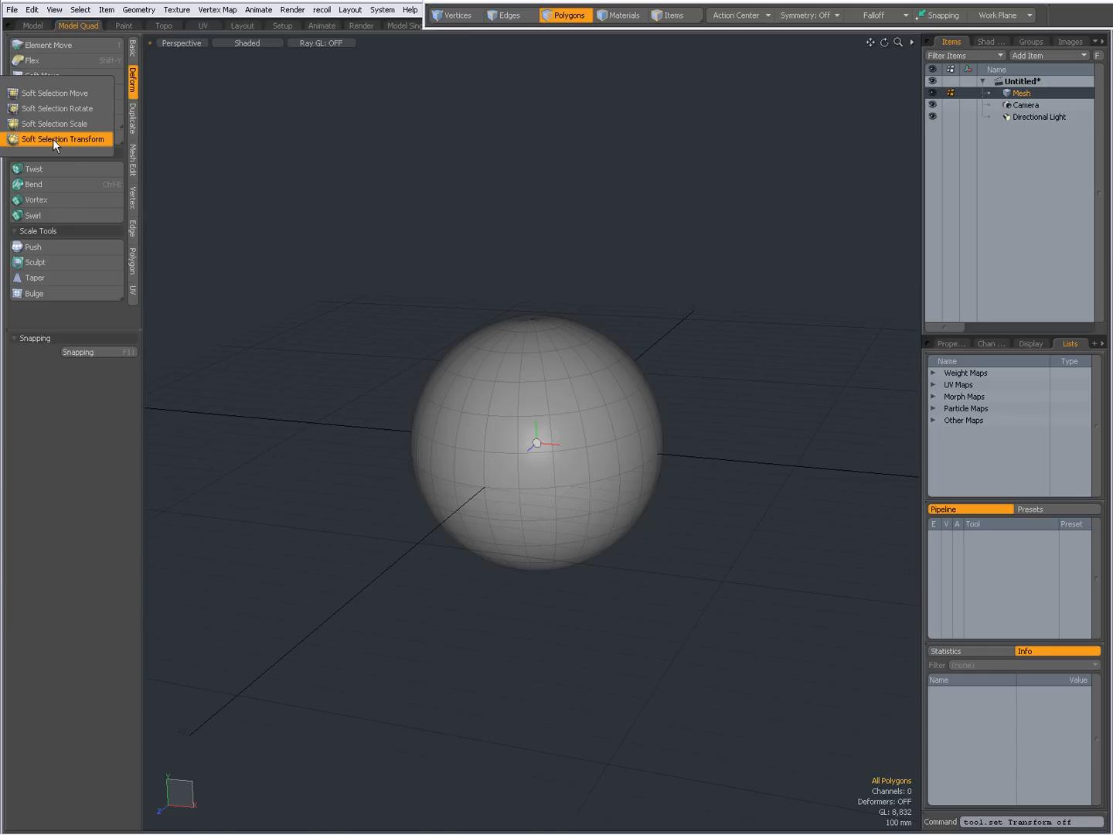
pyautogui.moveTo(55, 123)
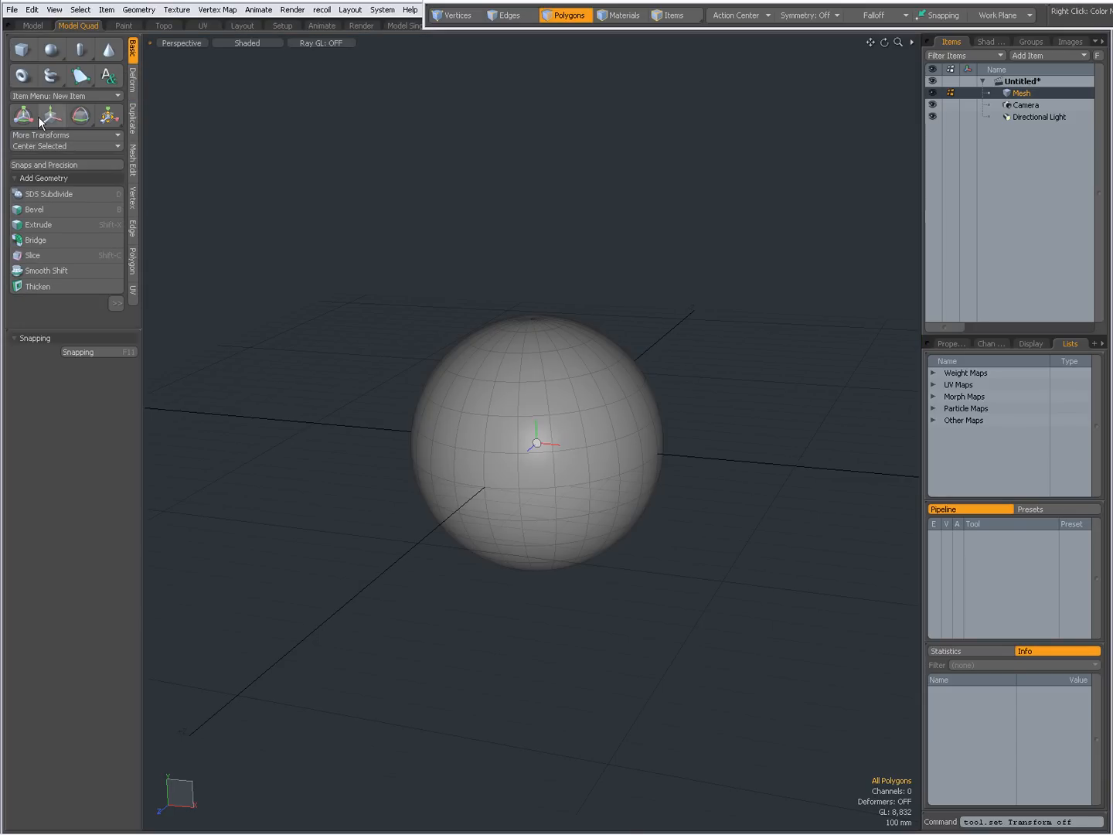
pyautogui.moveTo(23, 116)
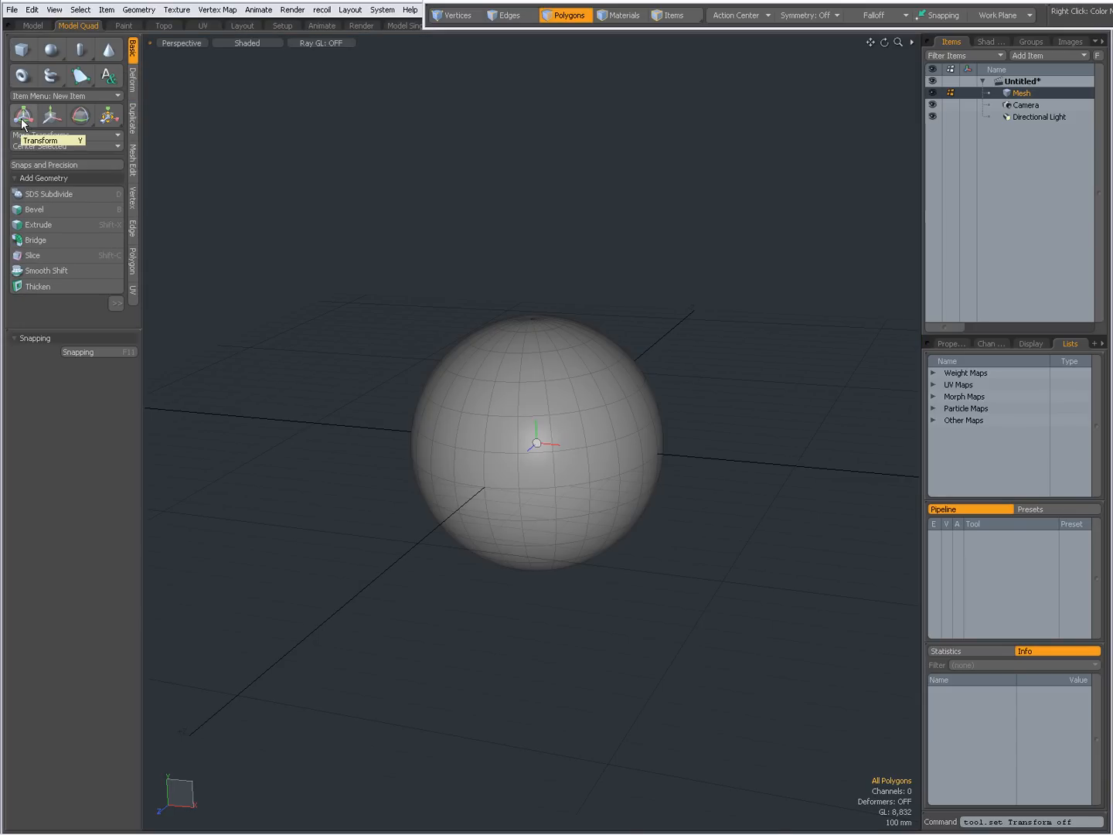
pyautogui.moveTo(50, 116)
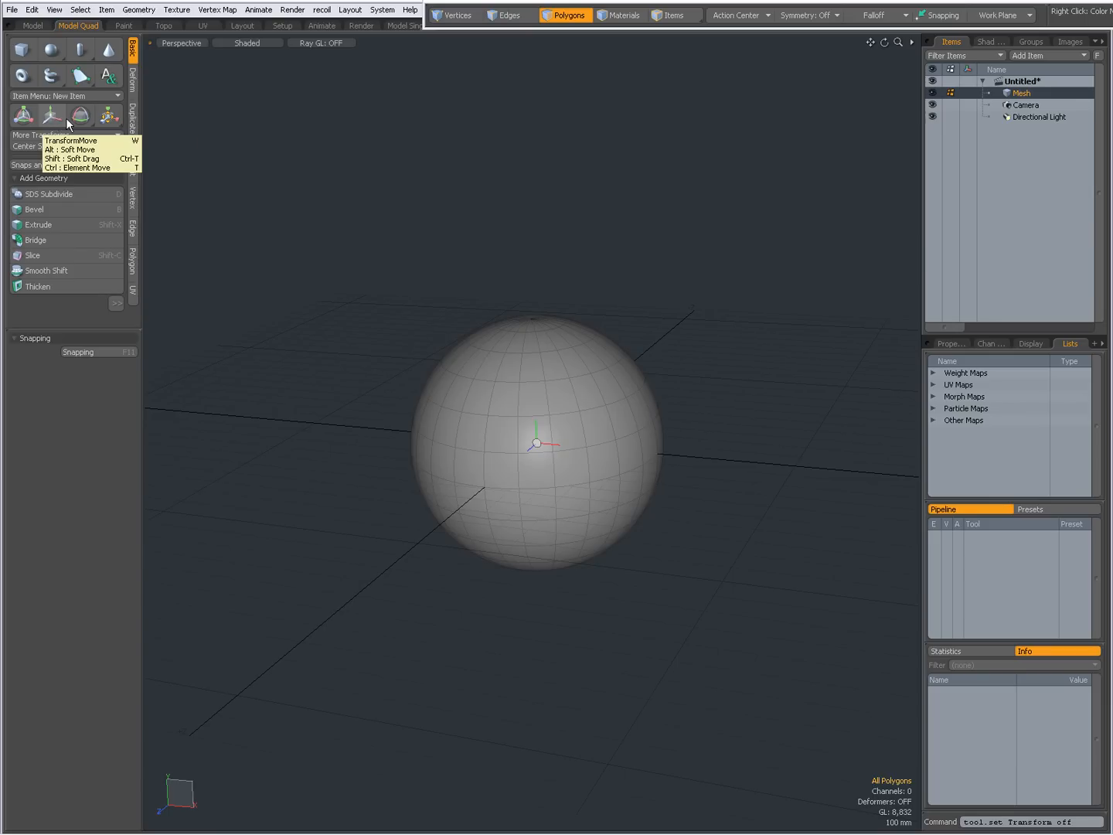
pyautogui.moveTo(108, 116)
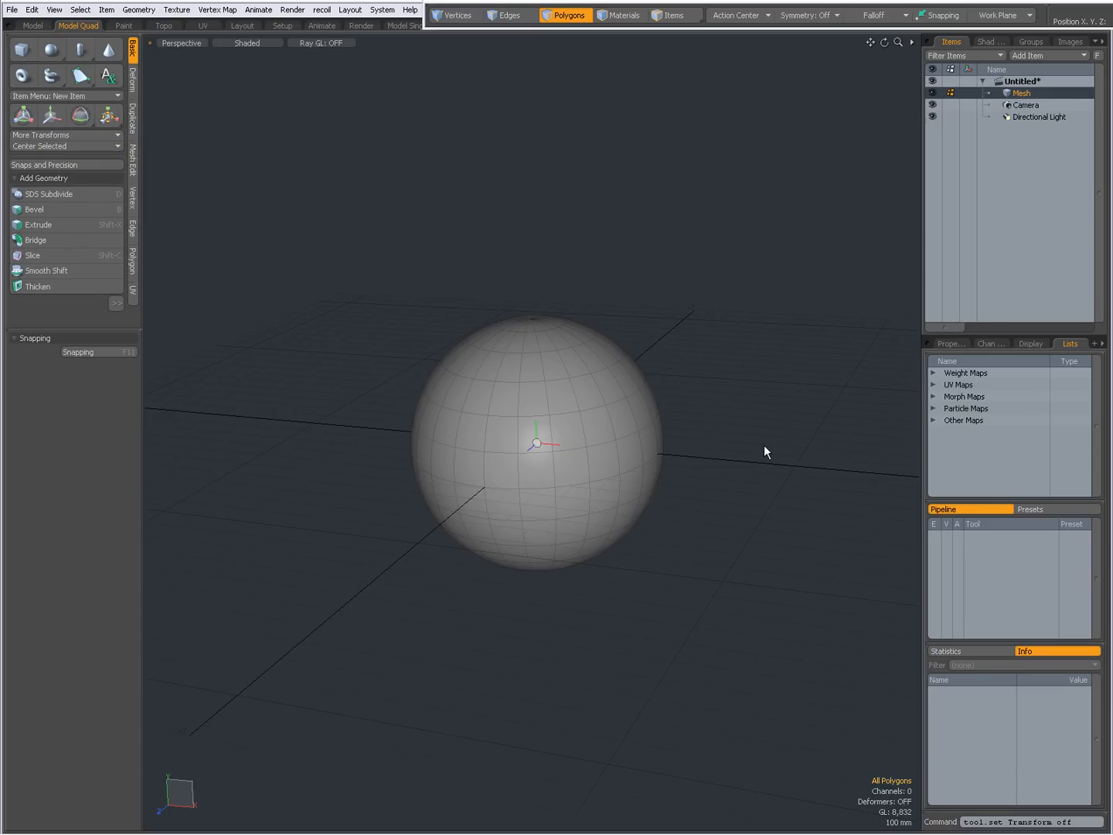
pyautogui.moveTo(818, 86)
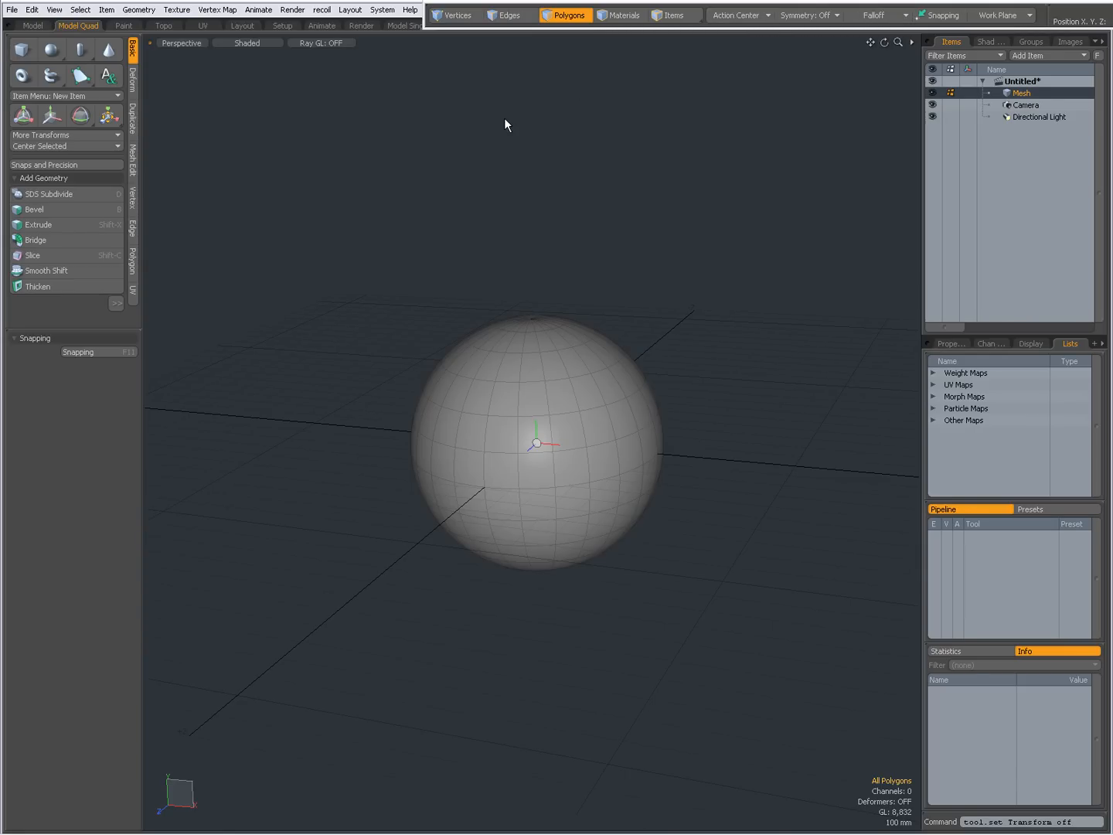
pyautogui.click(134, 83)
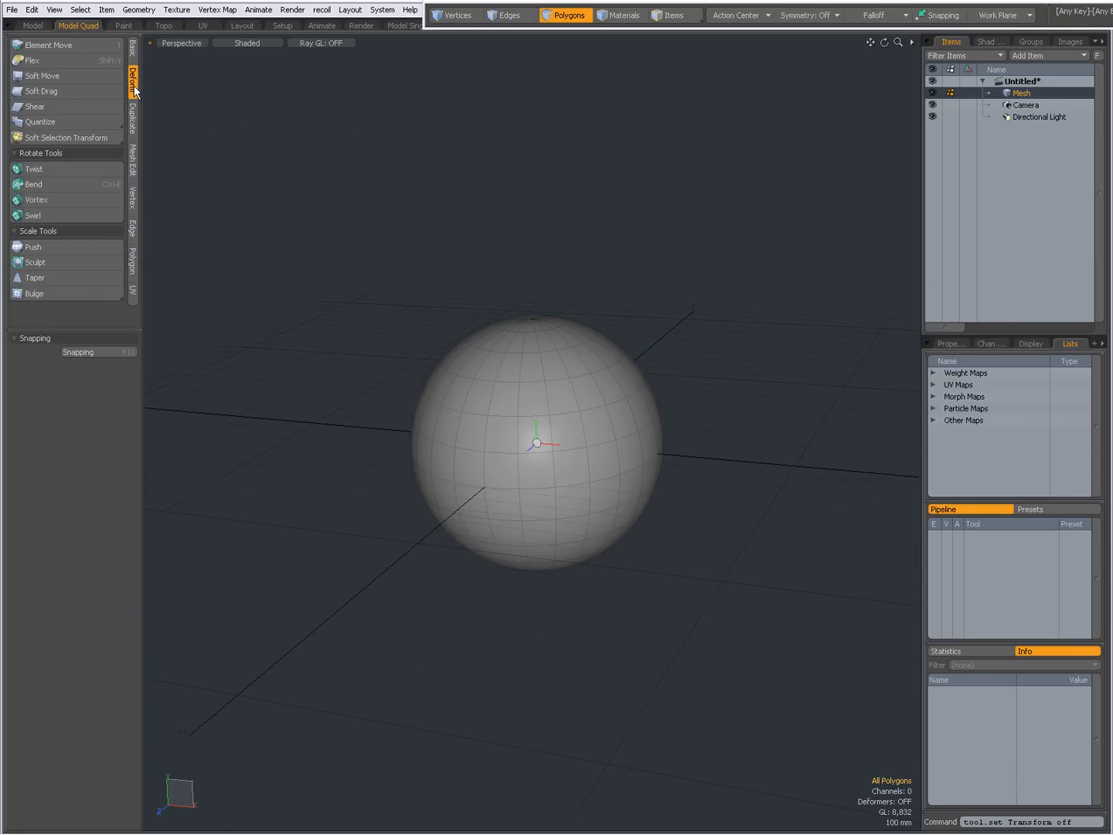
pyautogui.click(42, 76)
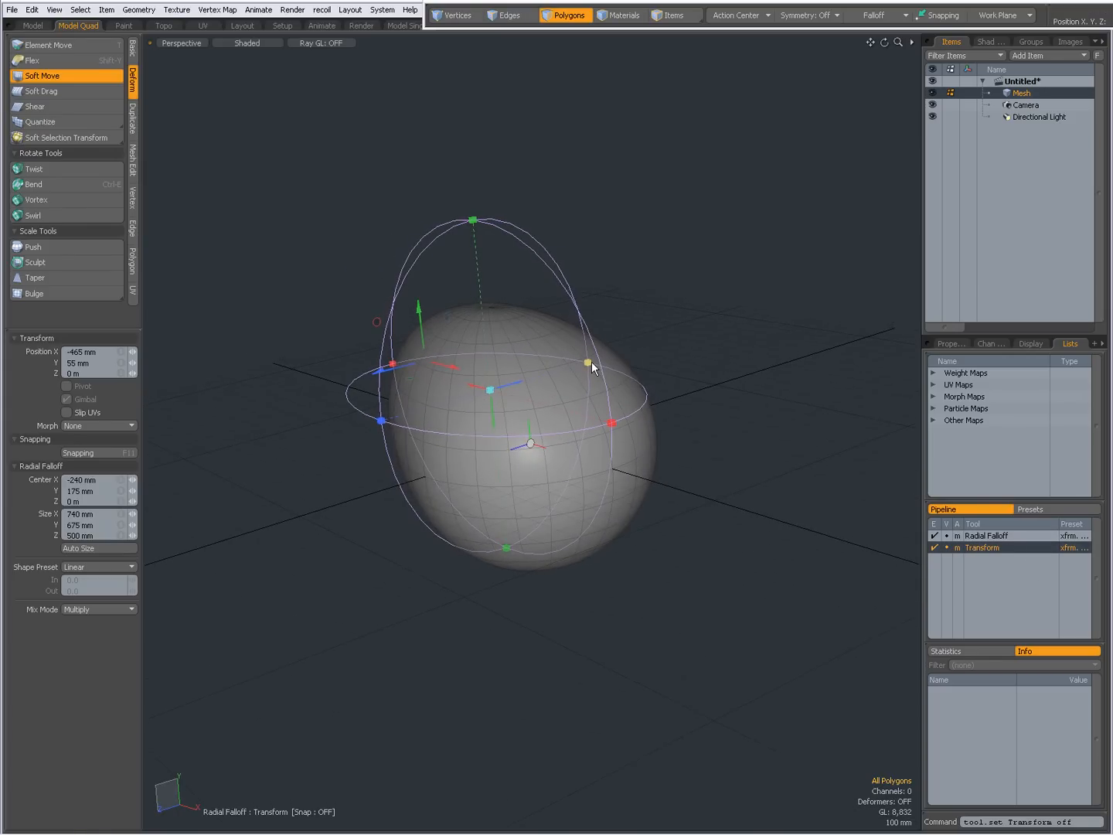
pyautogui.moveTo(588, 363); pyautogui.dragTo(661, 410)
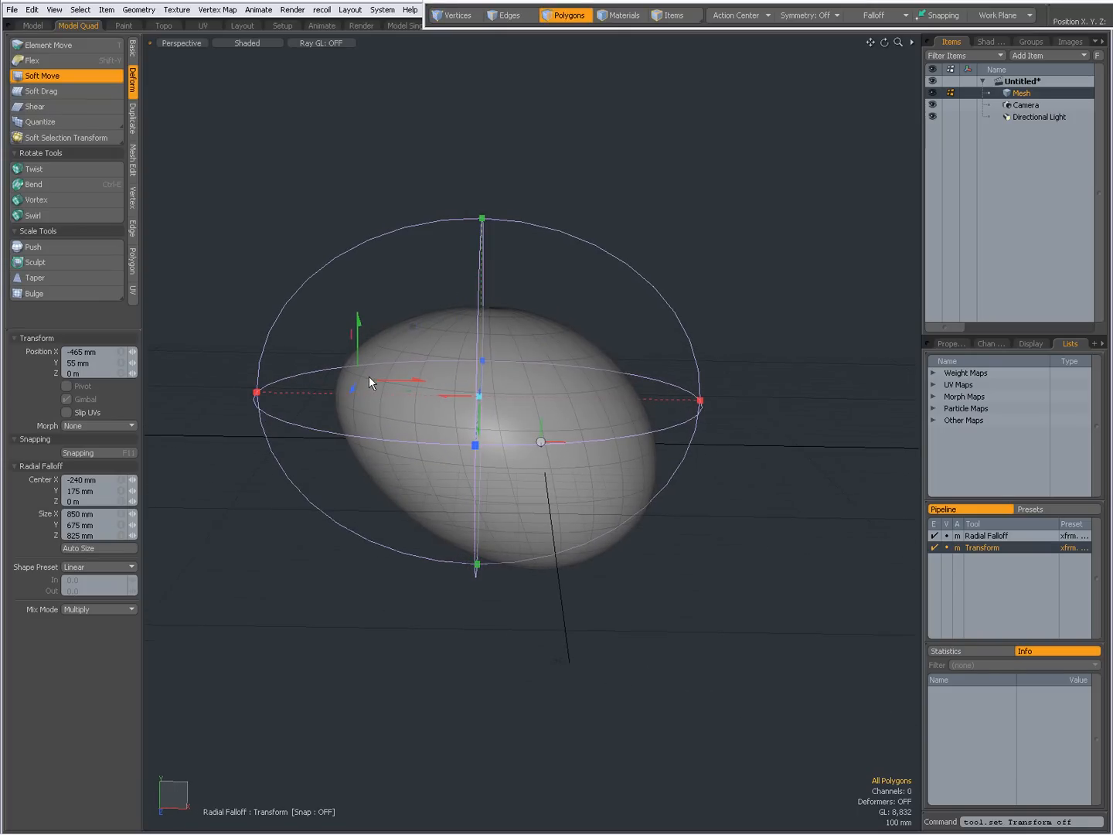
pyautogui.moveTo(358, 317); pyautogui.dragTo(358, 290)
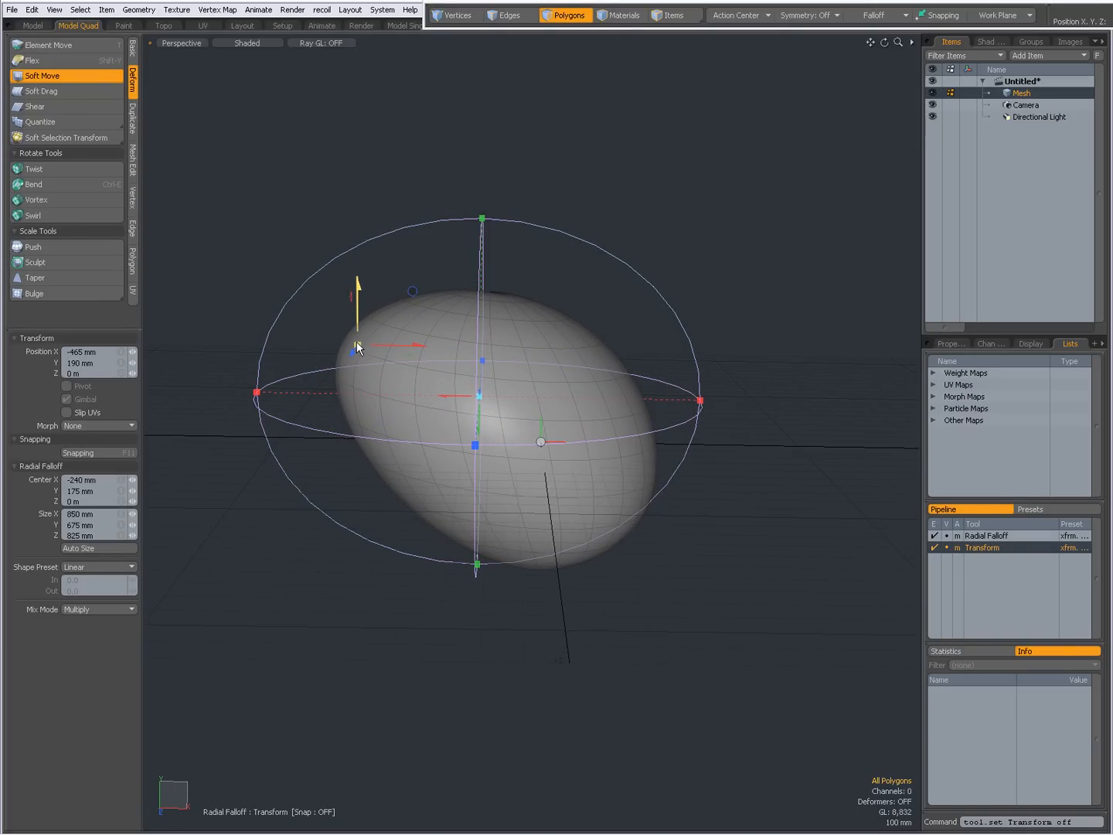
pyautogui.click(982, 547)
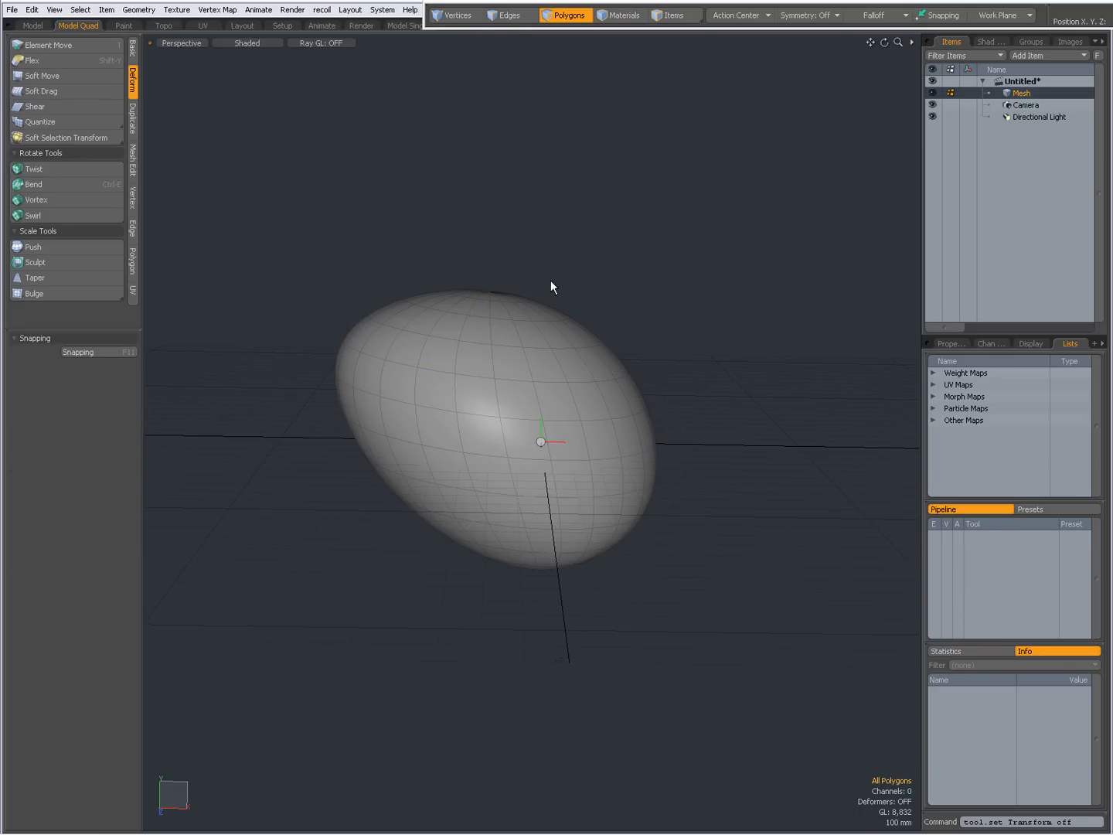
# Step: Move the mesh with a radial falloff, pushing the egg's right side outward
pyautogui.click(132, 51)
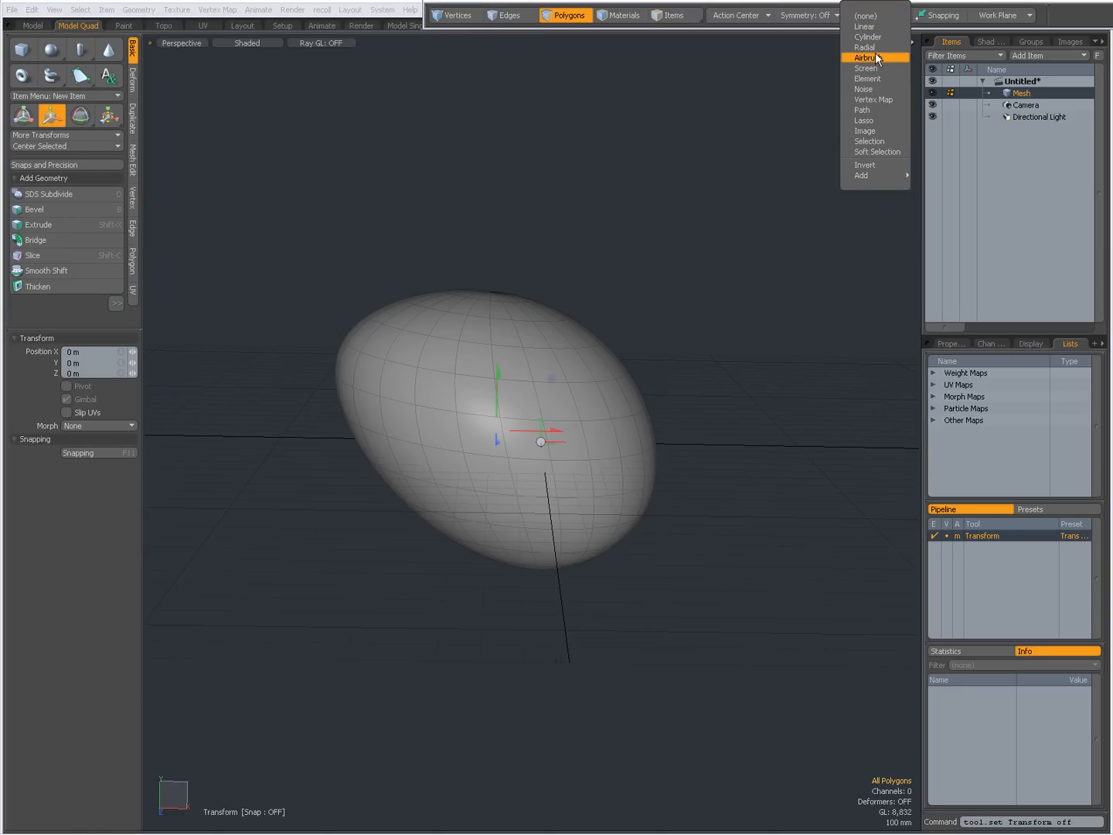
pyautogui.click(865, 47)
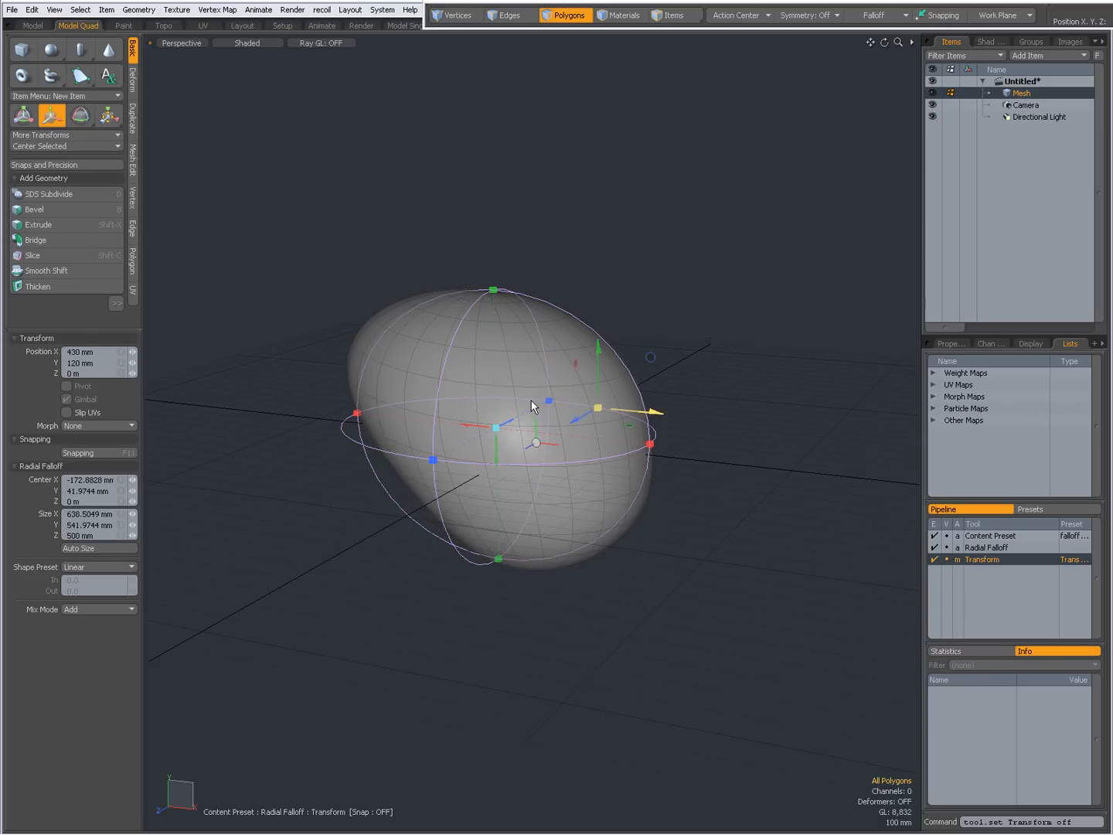
pyautogui.moveTo(576, 410); pyautogui.dragTo(653, 406)
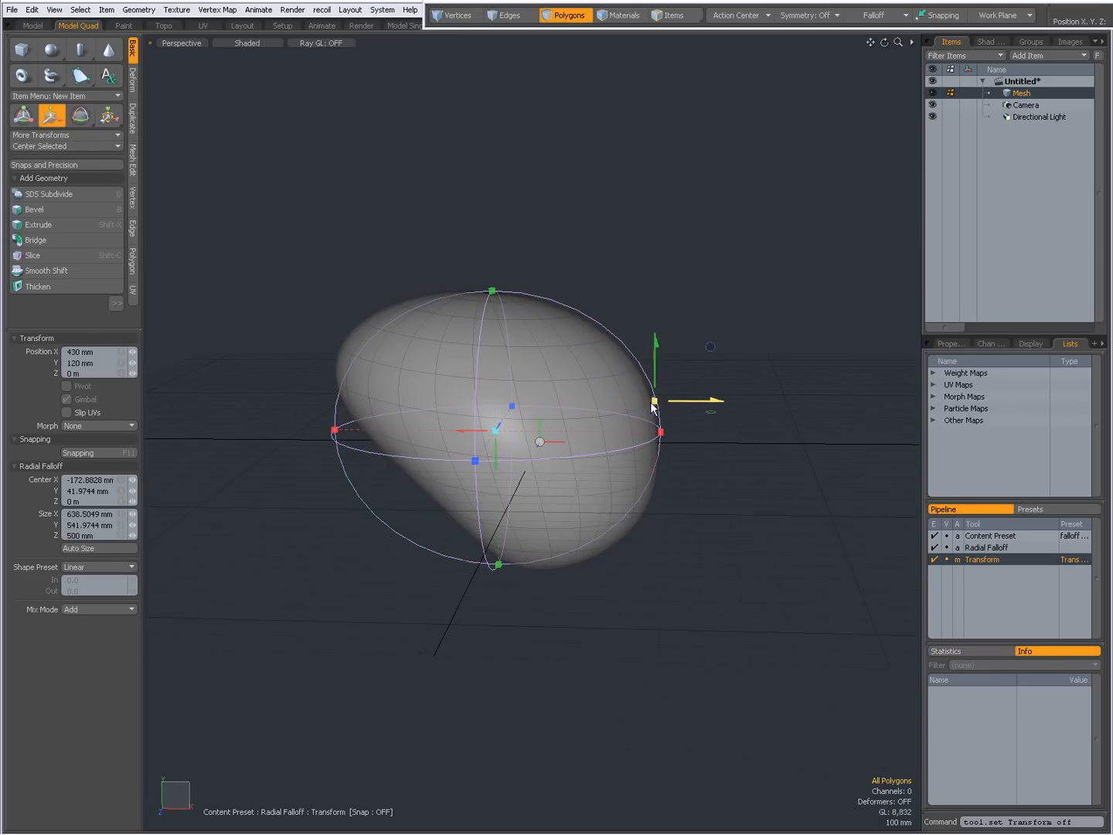
# Step: Pick the screen-falloff drag preset from the Deform presets and switch to the WordPad notes
pyautogui.click(134, 85)
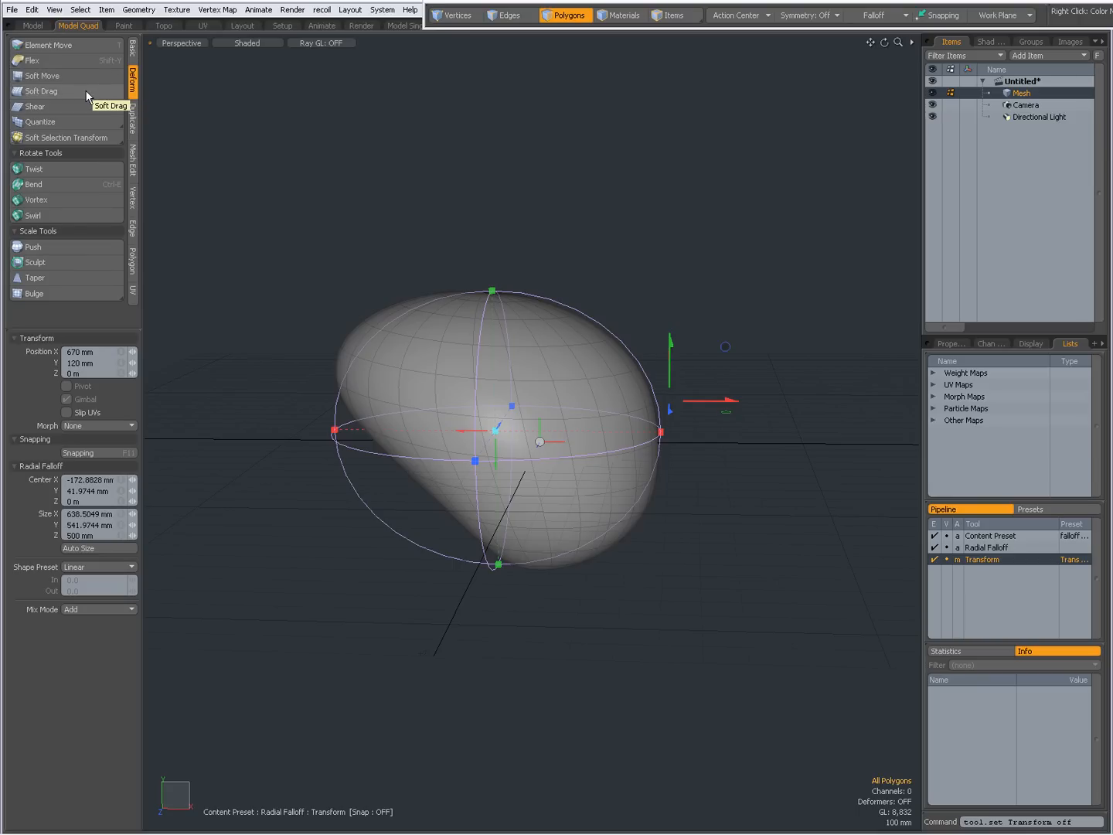
pyautogui.click(43, 75)
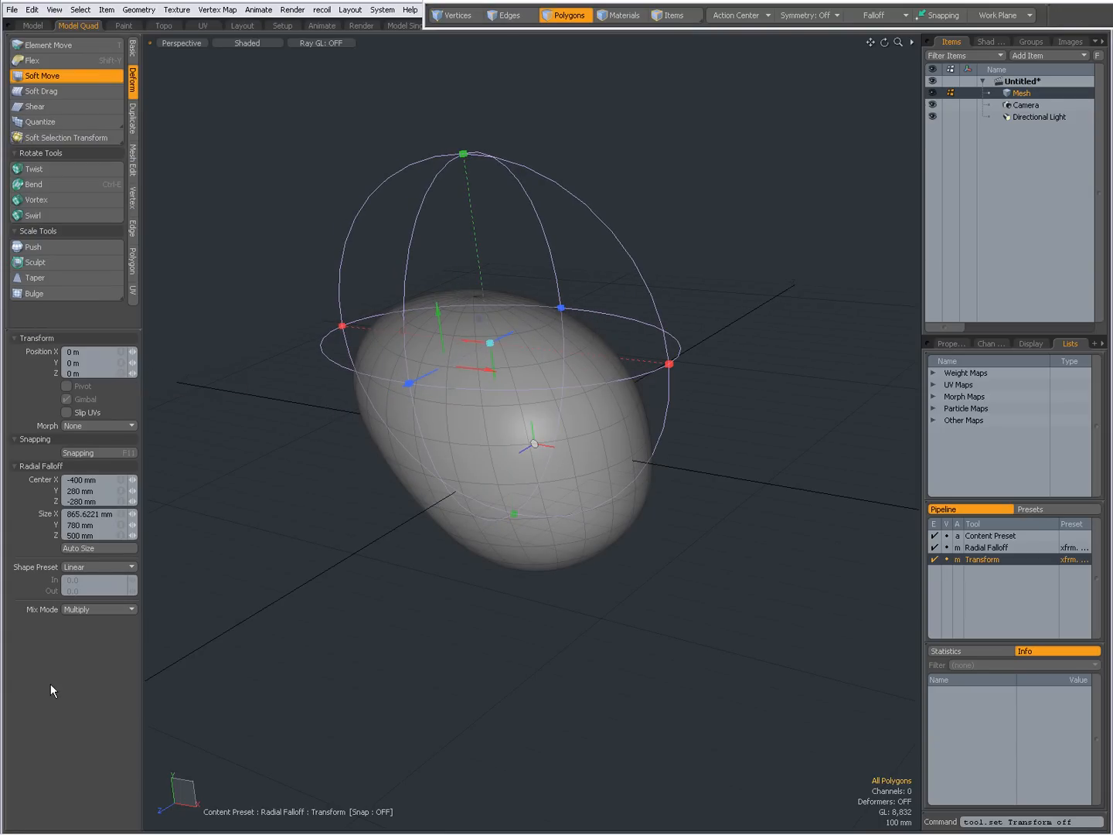
pyautogui.press('alt+tab')
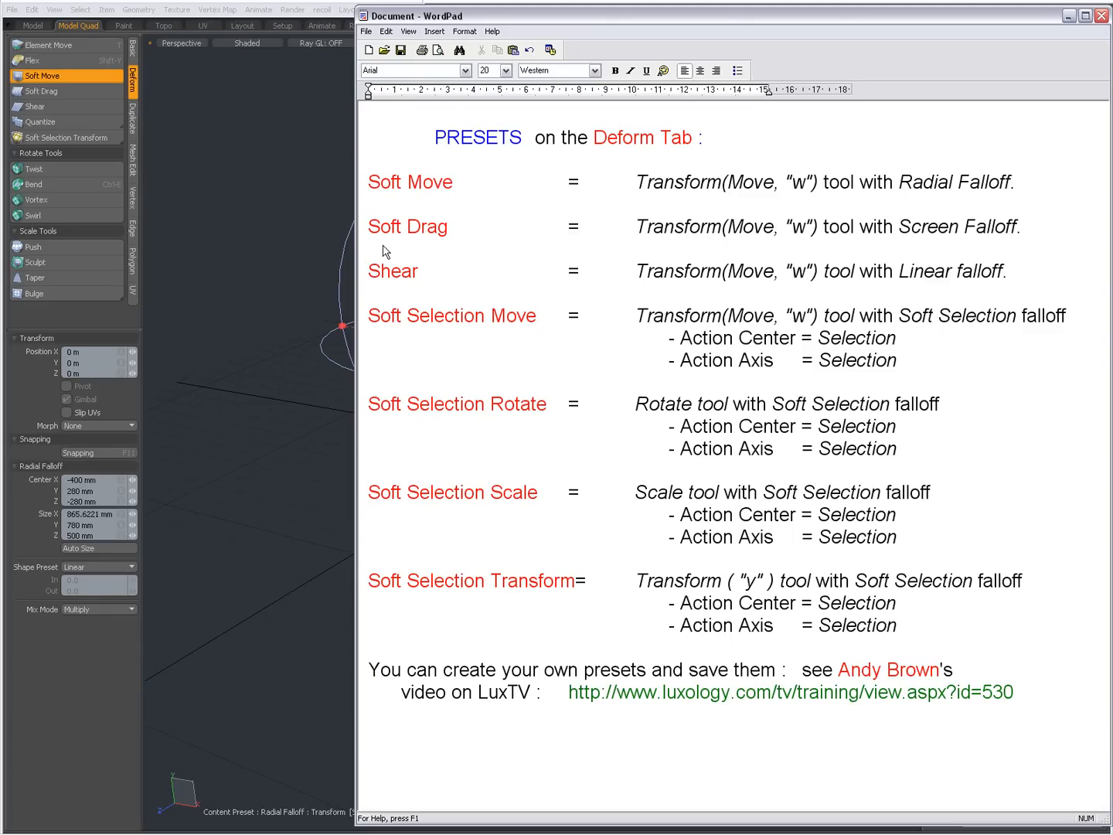
pyautogui.moveTo(102, 96)
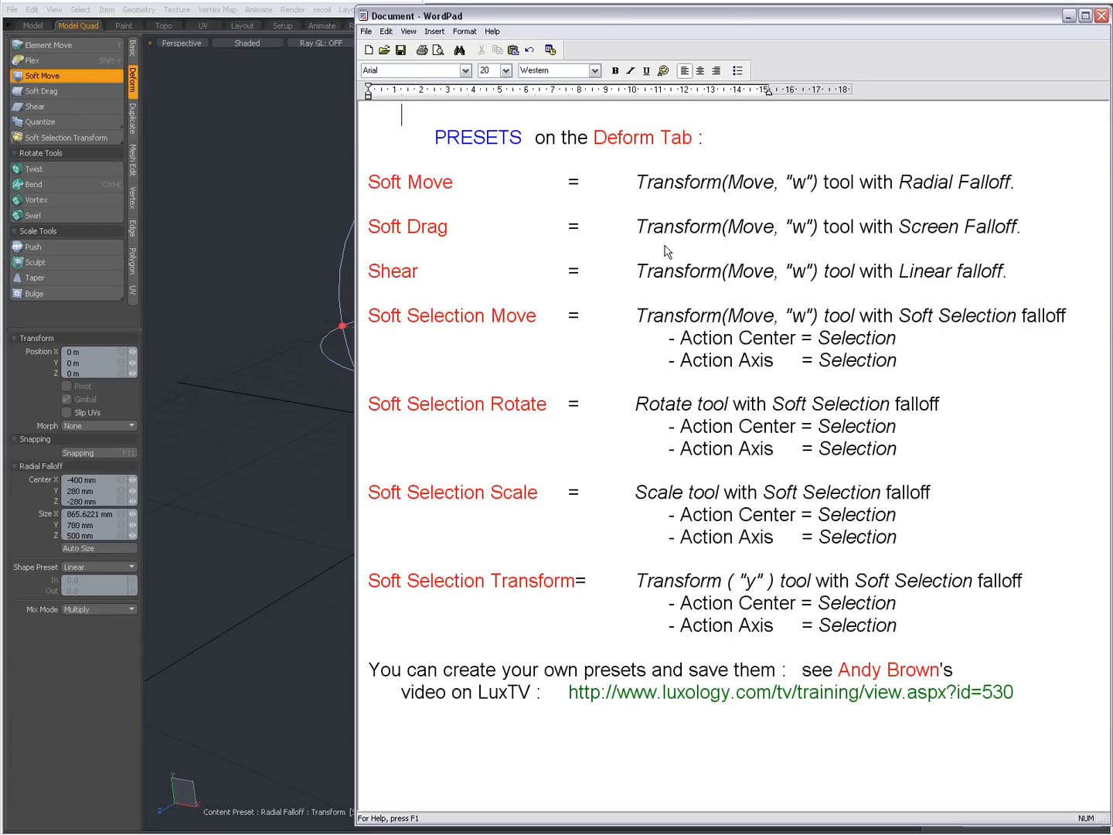
pyautogui.moveTo(802, 245)
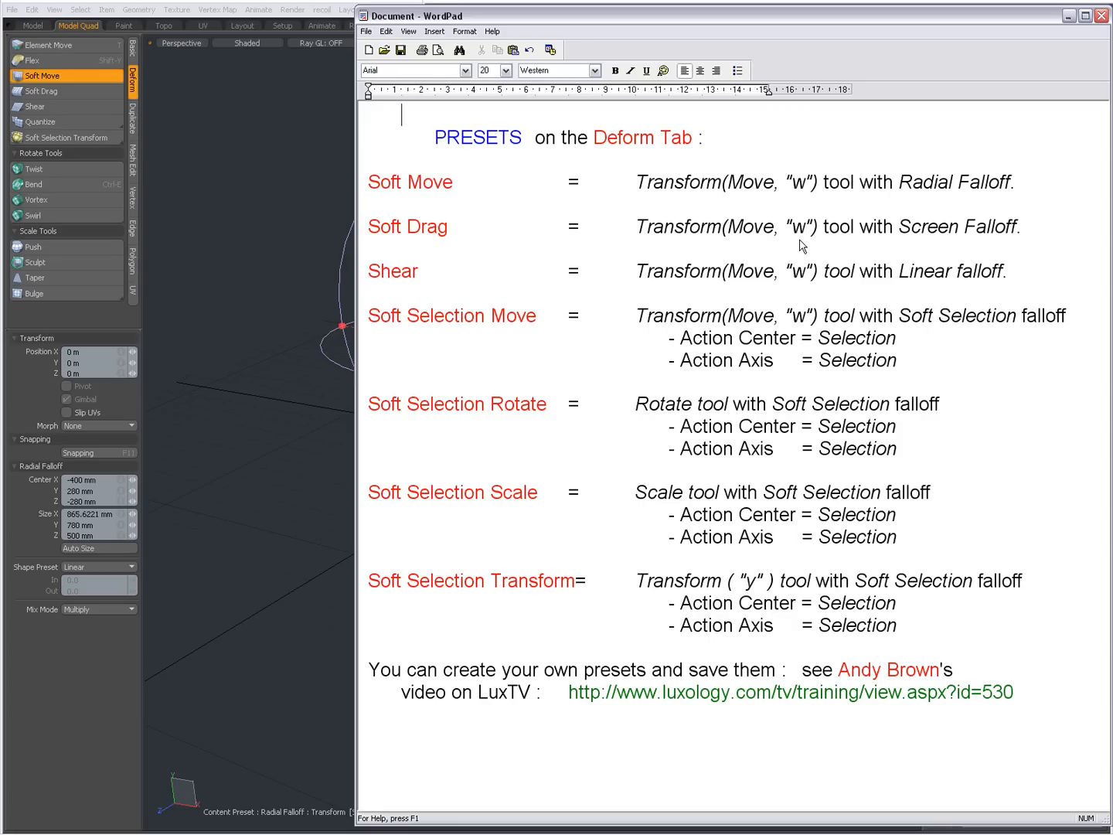
pyautogui.moveTo(1054, 250)
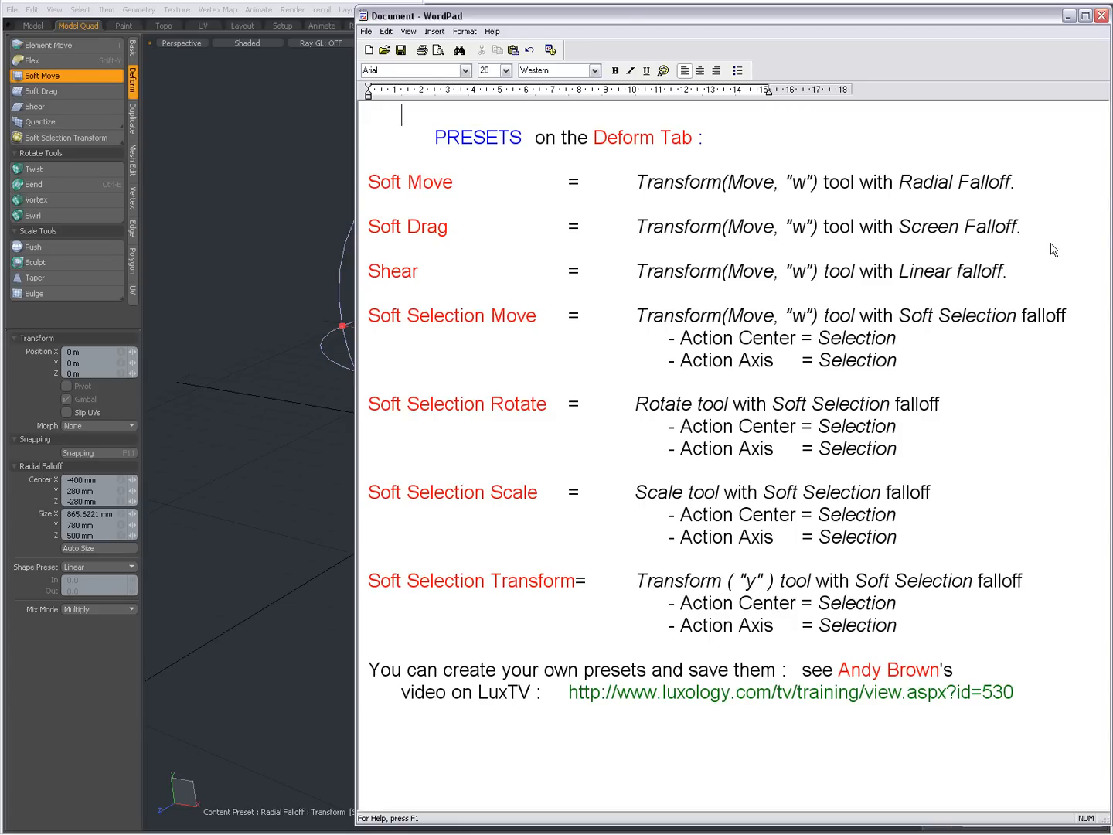
pyautogui.moveTo(648, 282)
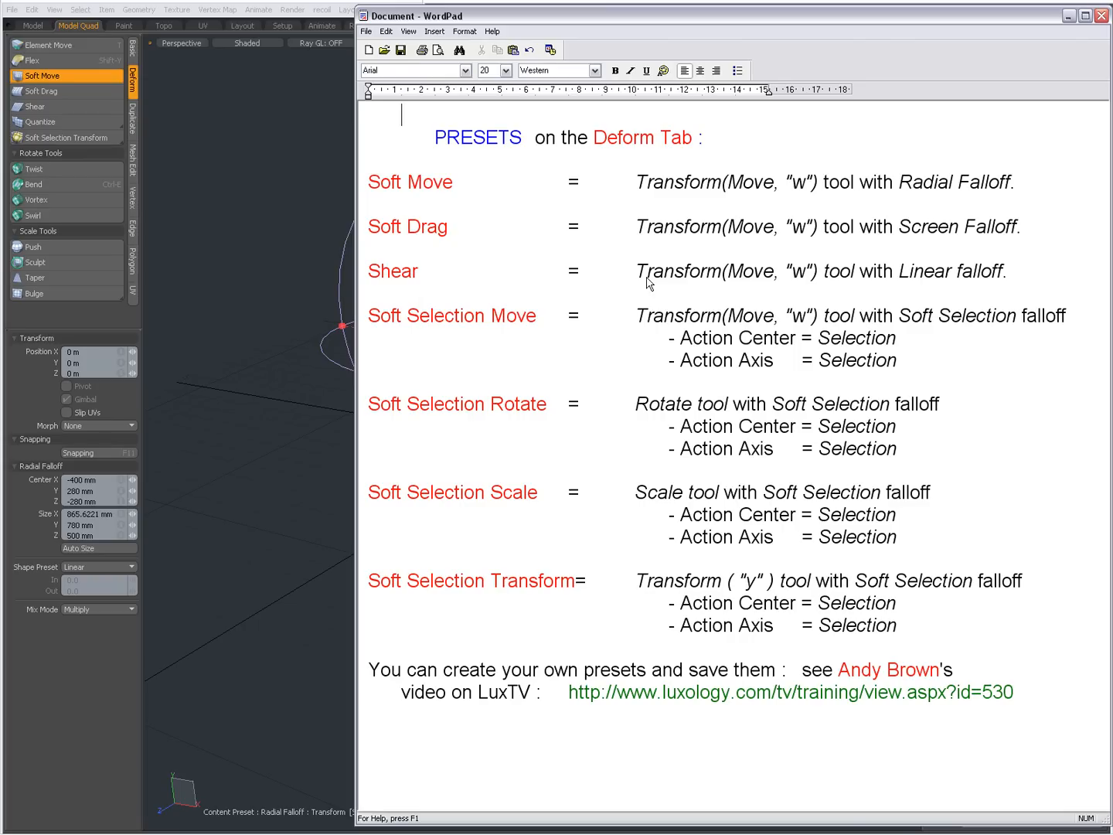
pyautogui.moveTo(1005, 290)
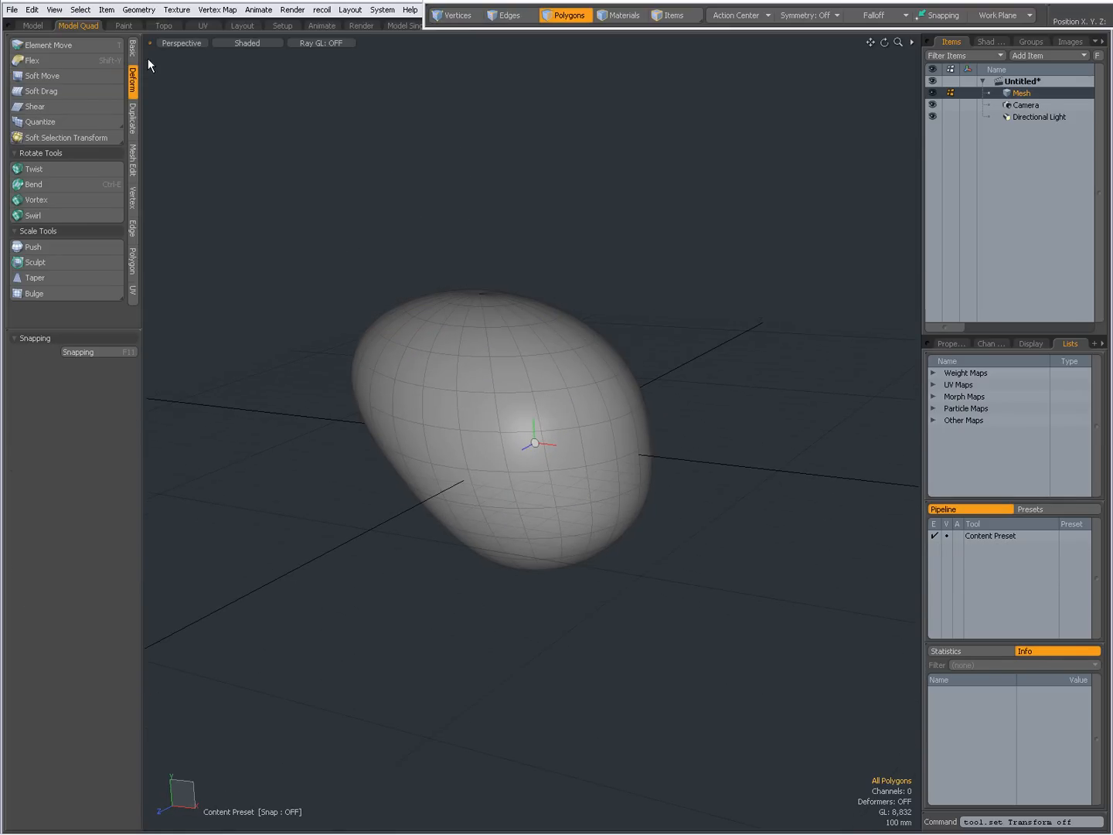
# Step: Push the sphere's polygons sideways with Move and Linear falloff, then return to the notes
pyautogui.click(132, 51)
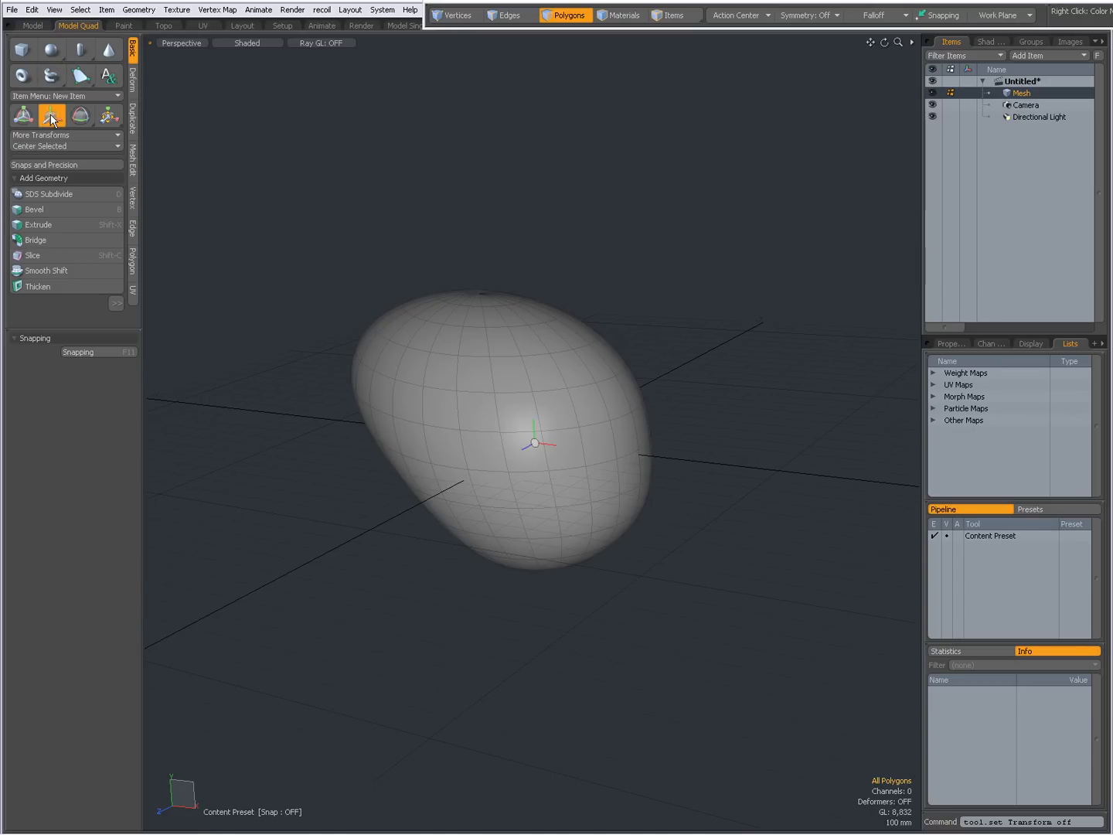
pyautogui.click(51, 115)
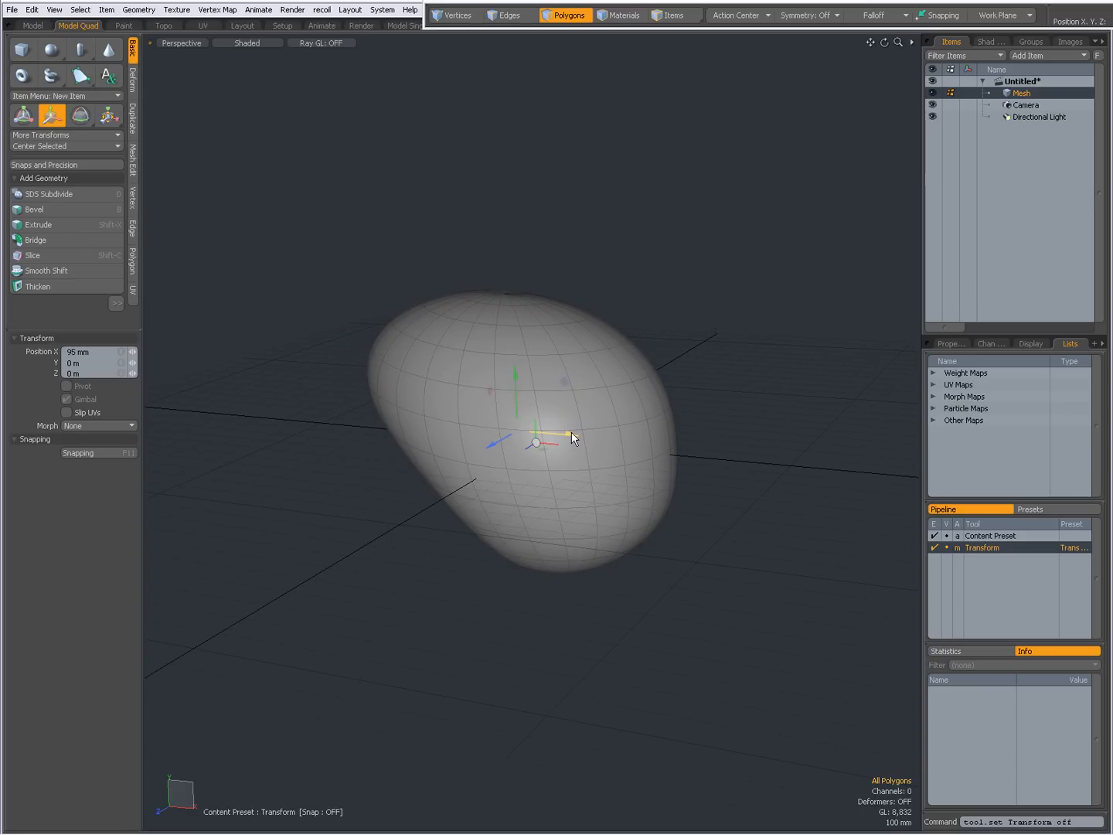
pyautogui.moveTo(574, 437); pyautogui.dragTo(638, 464)
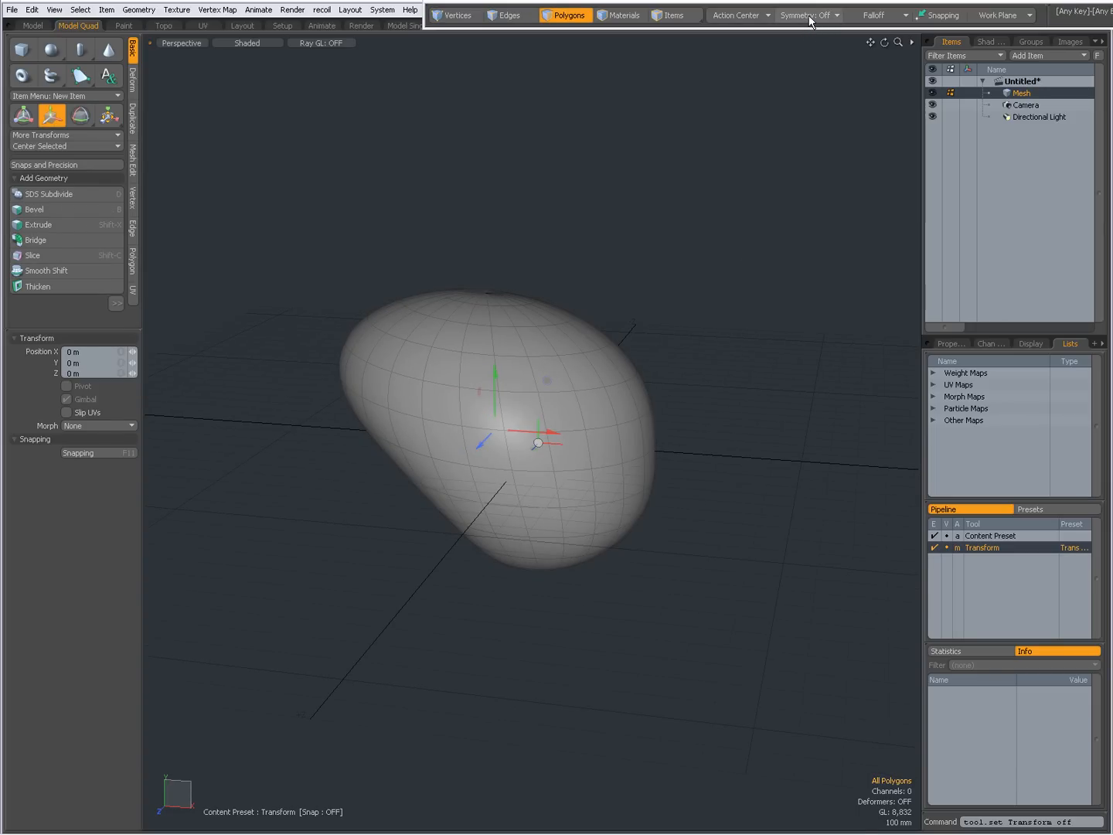
pyautogui.click(882, 15)
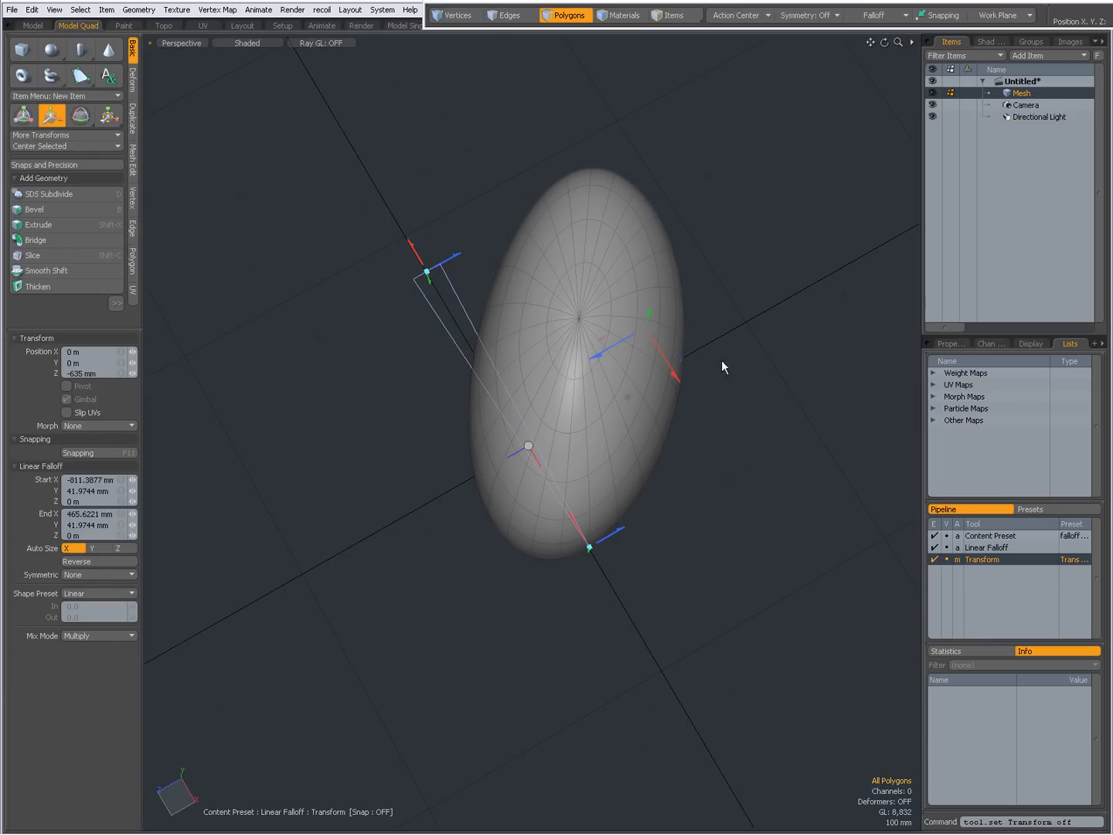
pyautogui.click(990, 559)
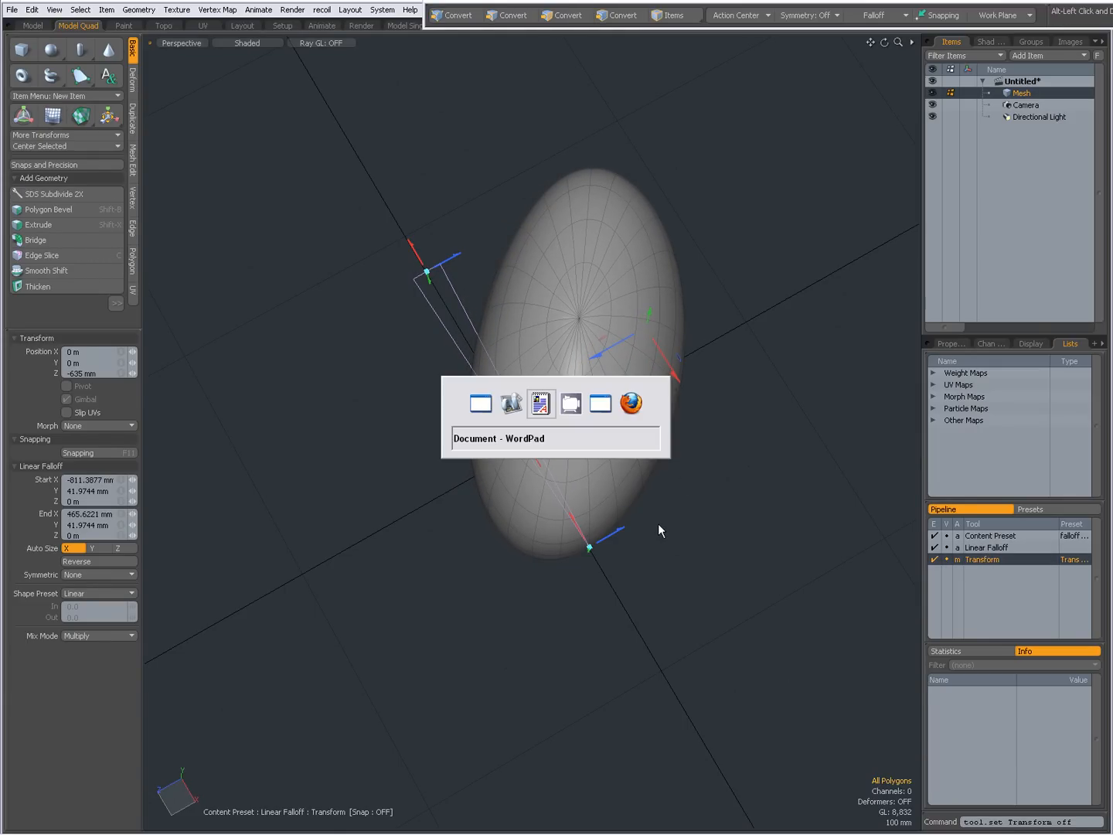
pyautogui.click(541, 403)
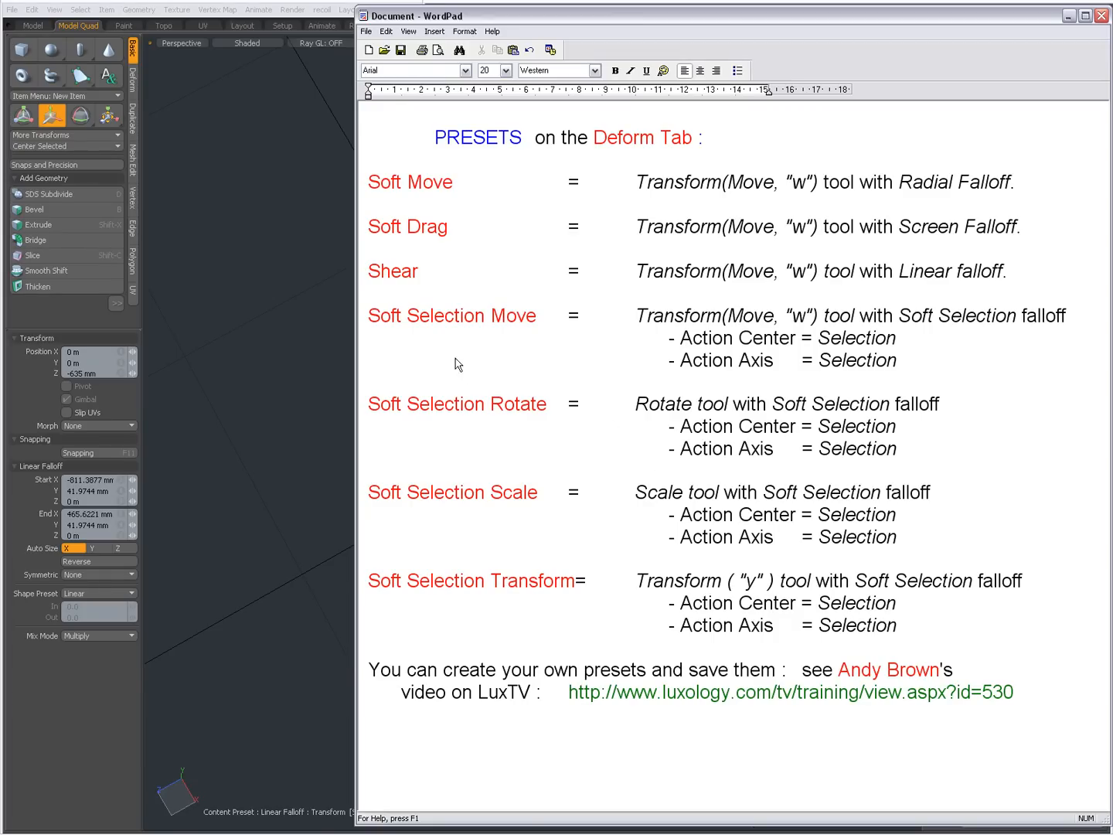
pyautogui.moveTo(470, 336)
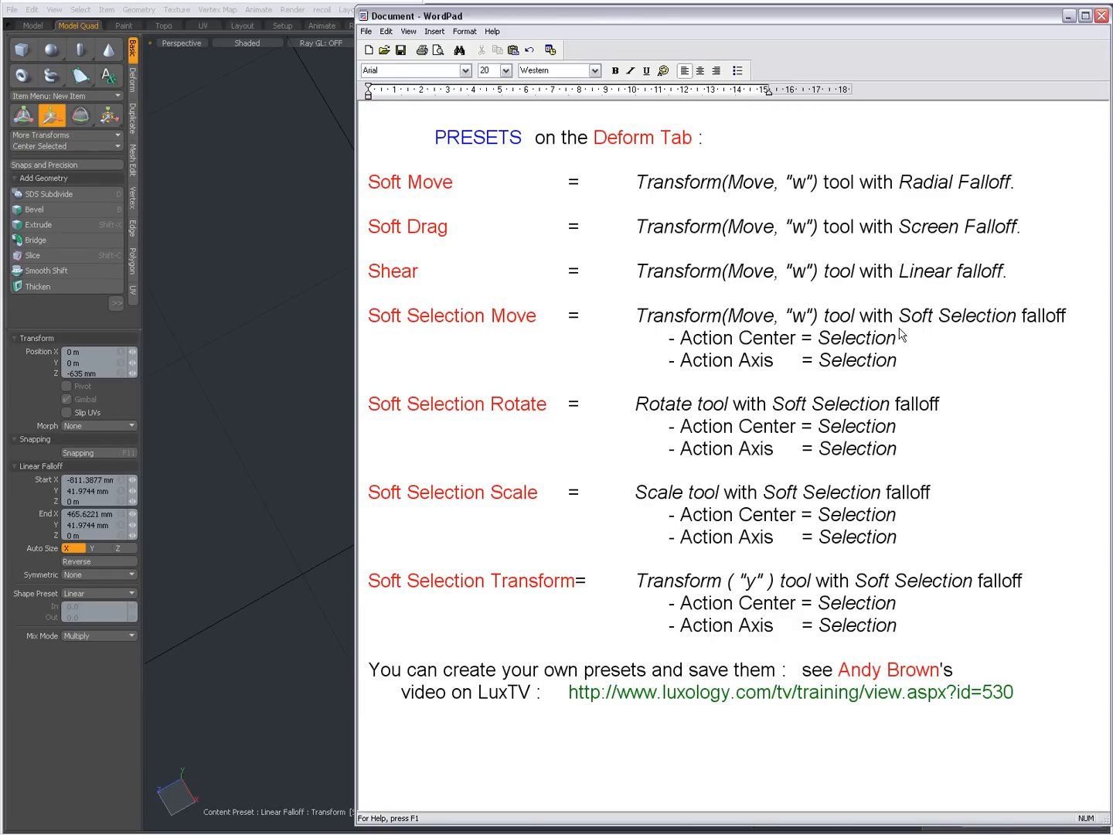
pyautogui.moveTo(790, 323)
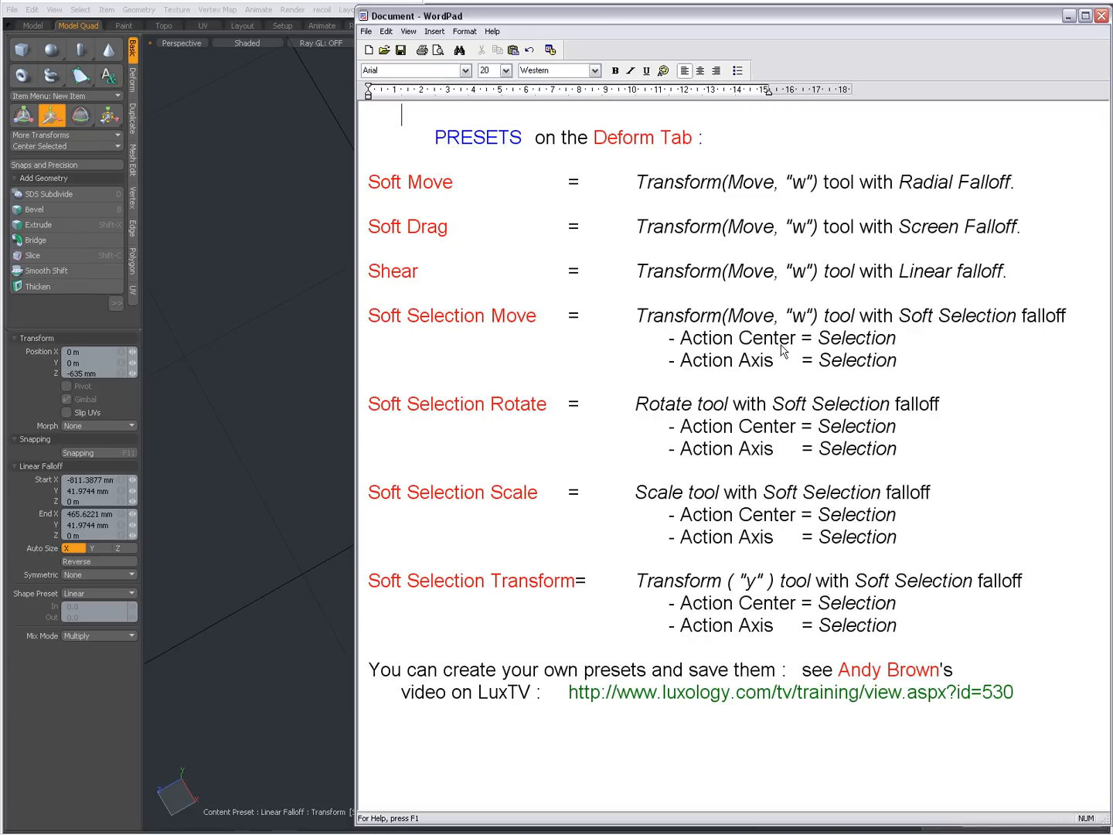
pyautogui.moveTo(760, 368)
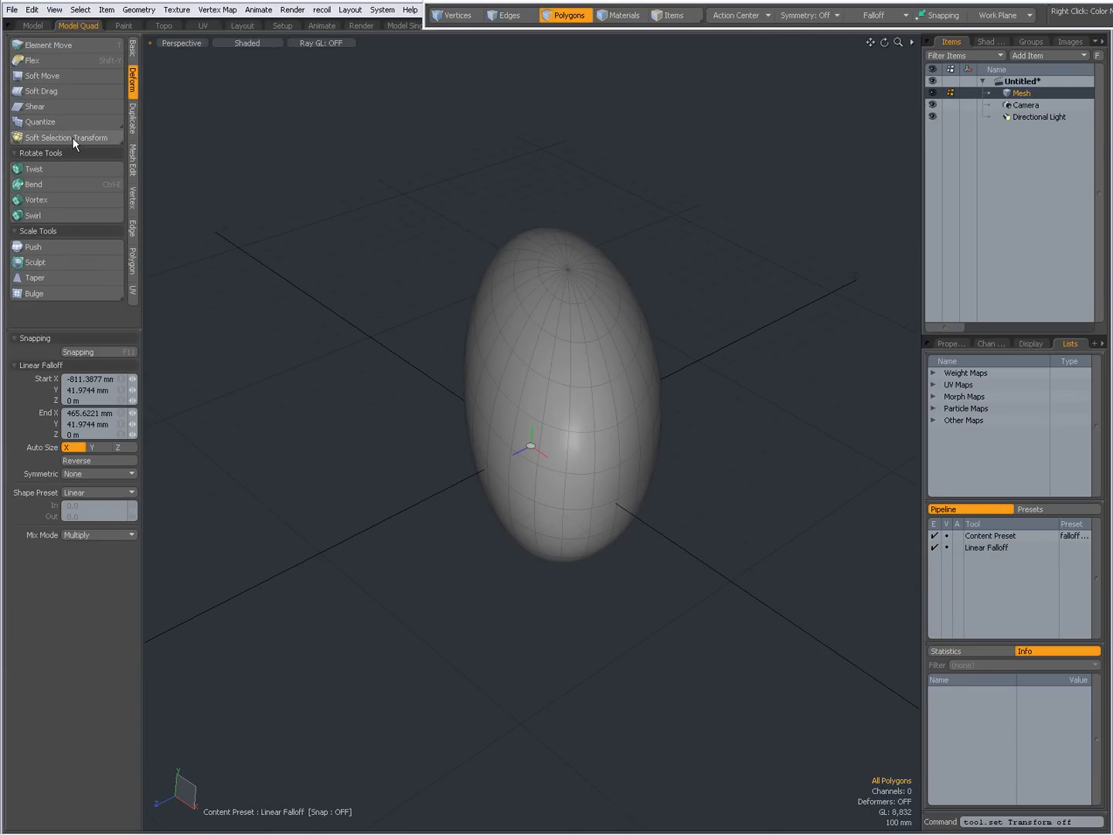
# Step: Activate the Soft Selection Move preset and select a polygon on the sphere's upper side
pyautogui.click(74, 137)
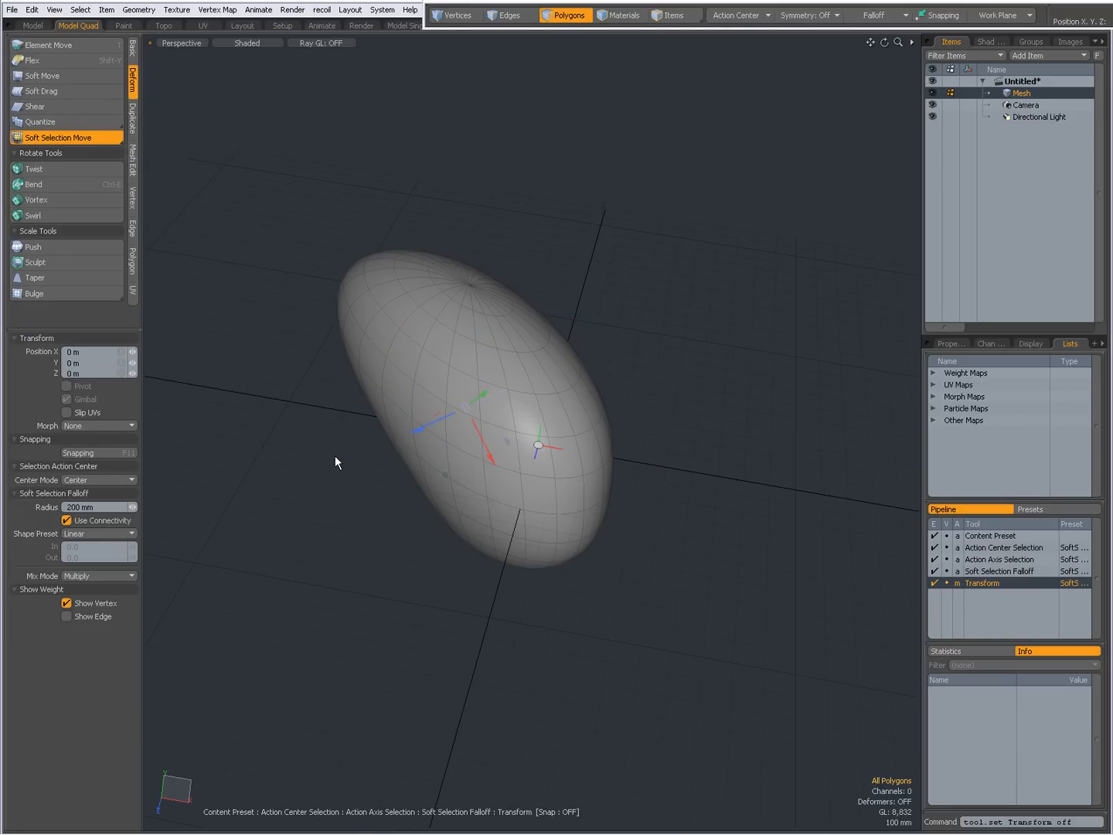
pyautogui.click(431, 379)
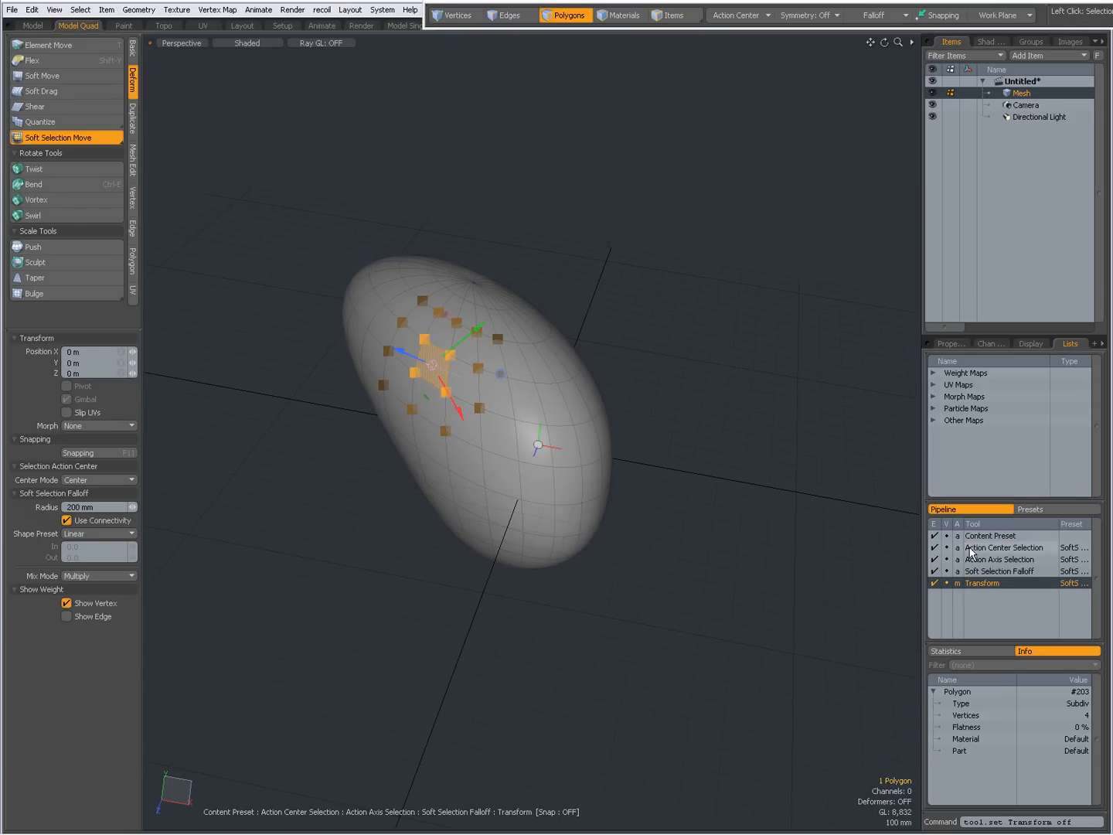
pyautogui.moveTo(975, 558)
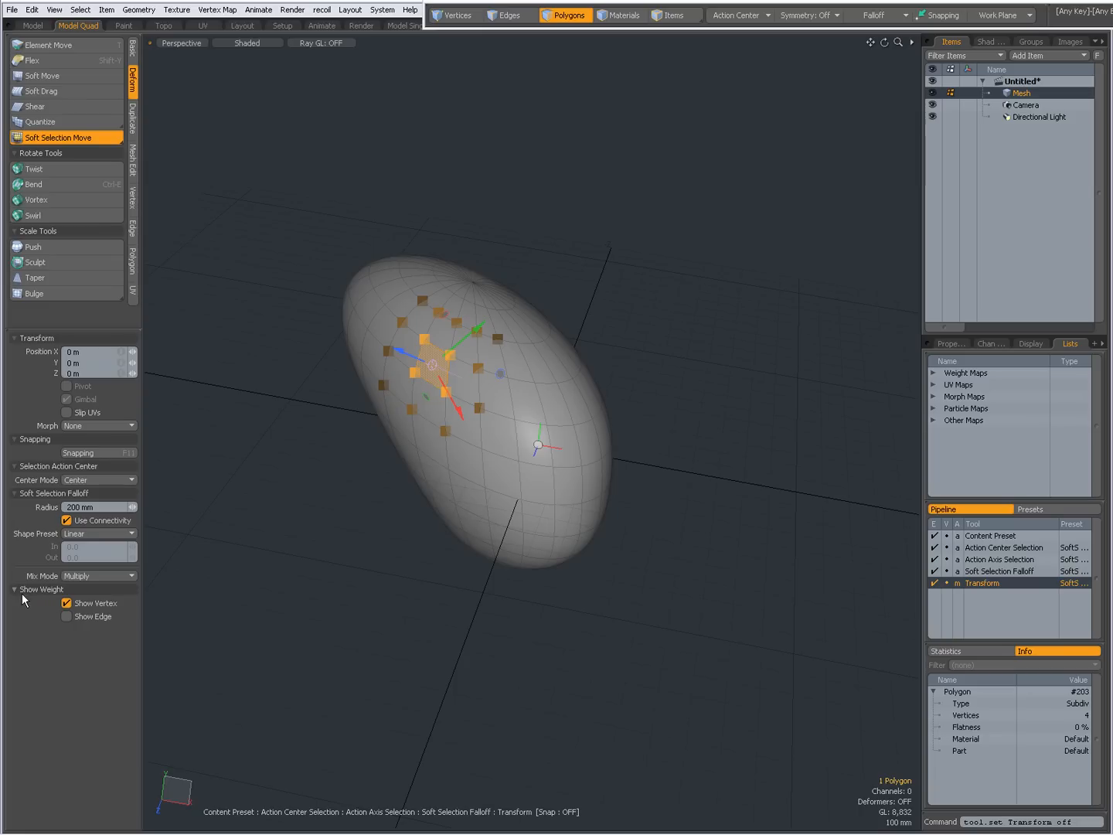
pyautogui.moveTo(58, 600)
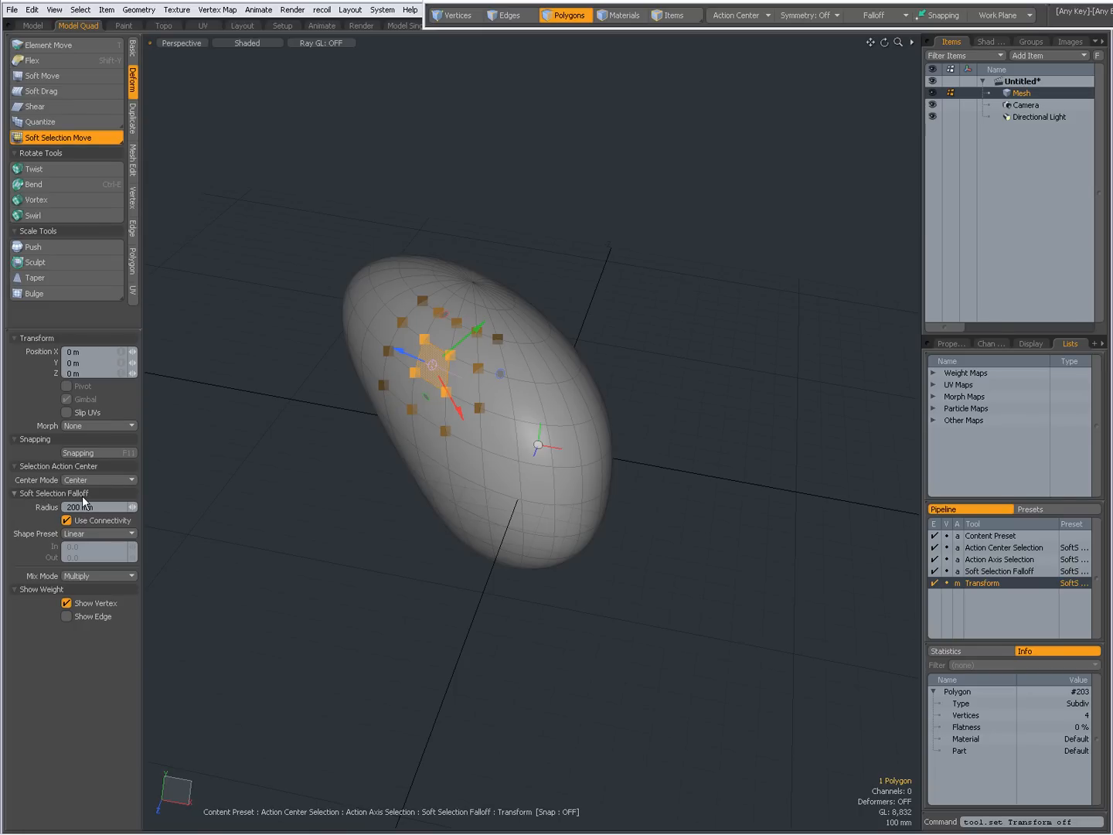
# Step: Toggle the Show Edge weight display on and back off again
pyautogui.click(67, 616)
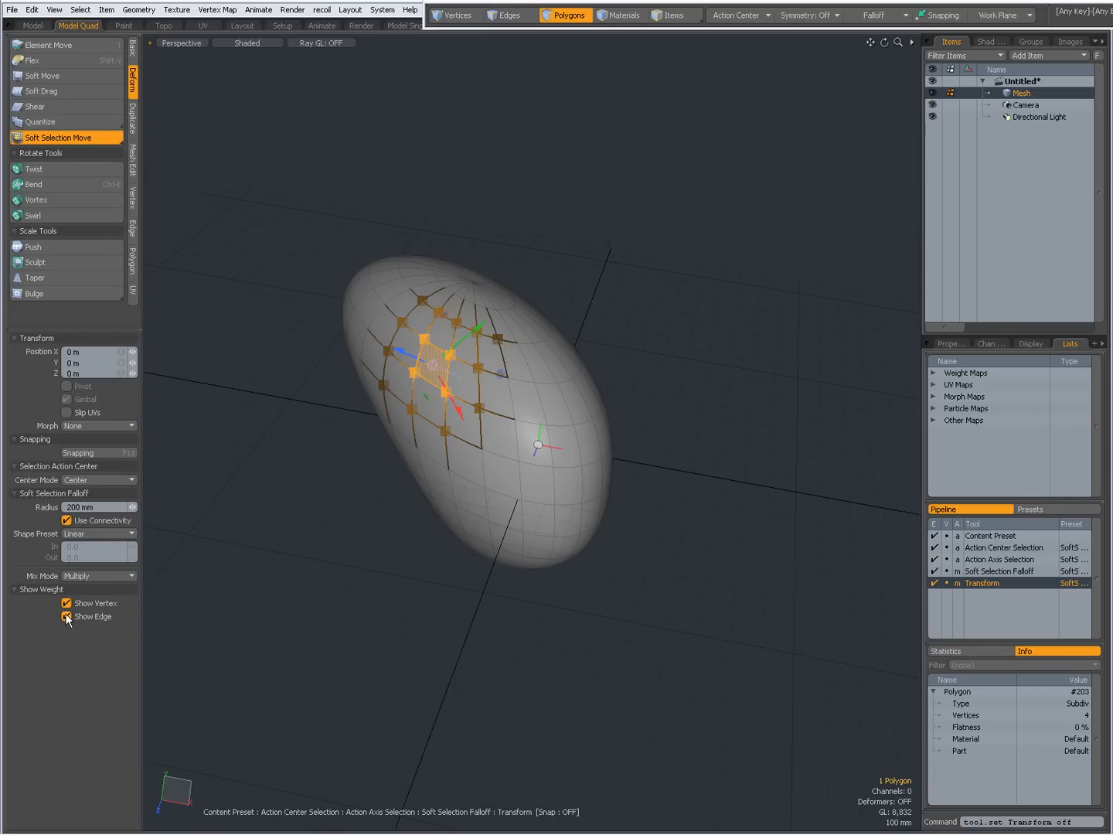
pyautogui.click(66, 616)
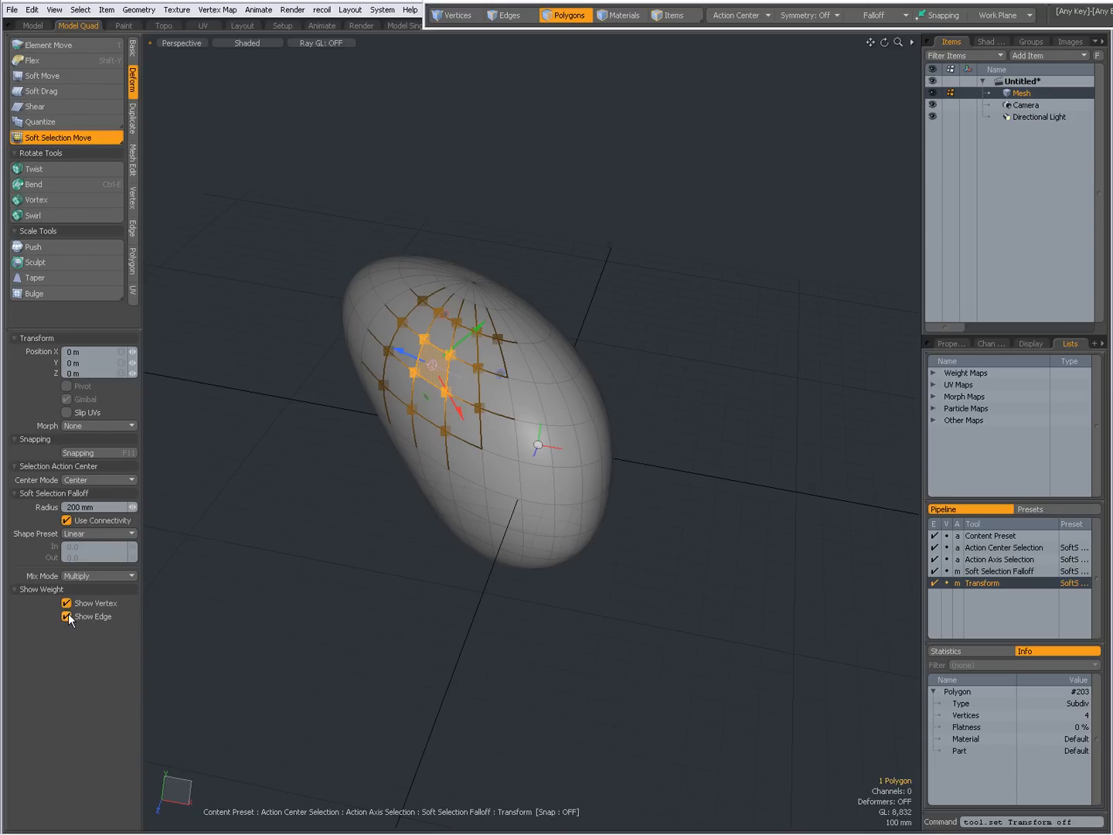
pyautogui.click(68, 616)
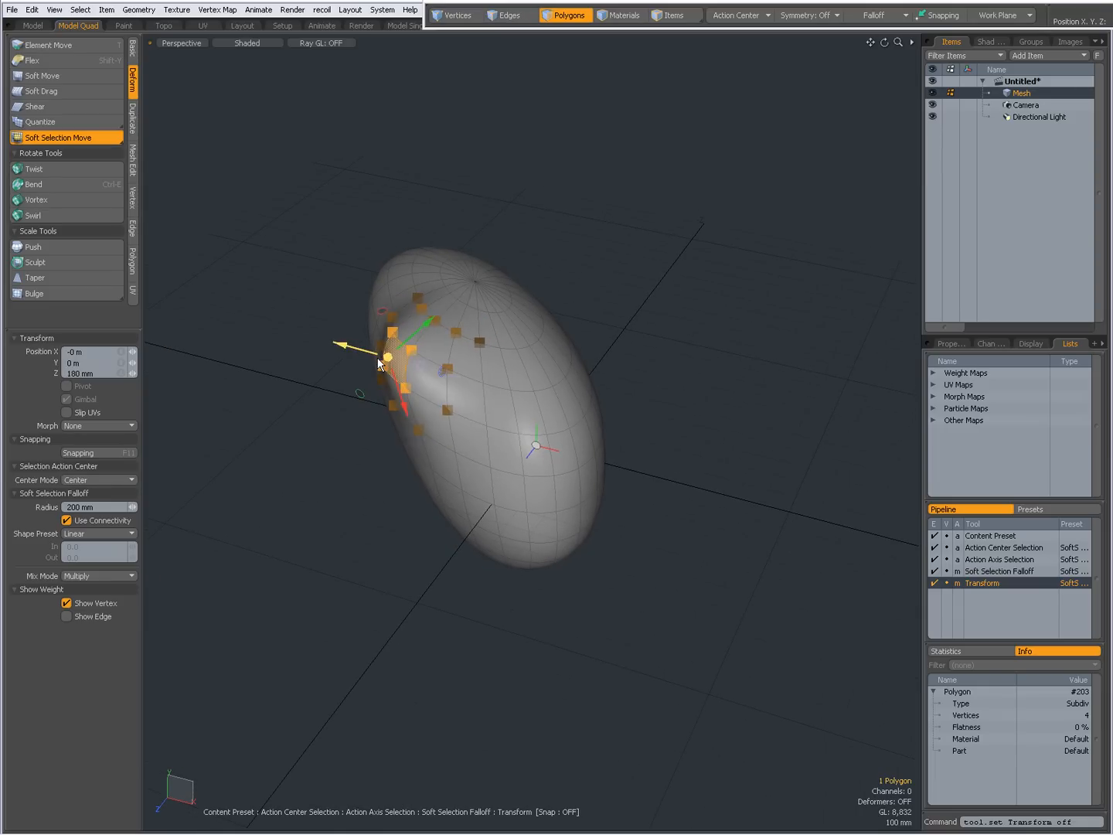
# Step: Pull the polygon outward under the 400 mm soft selection, then choose Soft Selection Transform
pyautogui.moveTo(385, 357); pyautogui.dragTo(433, 358)
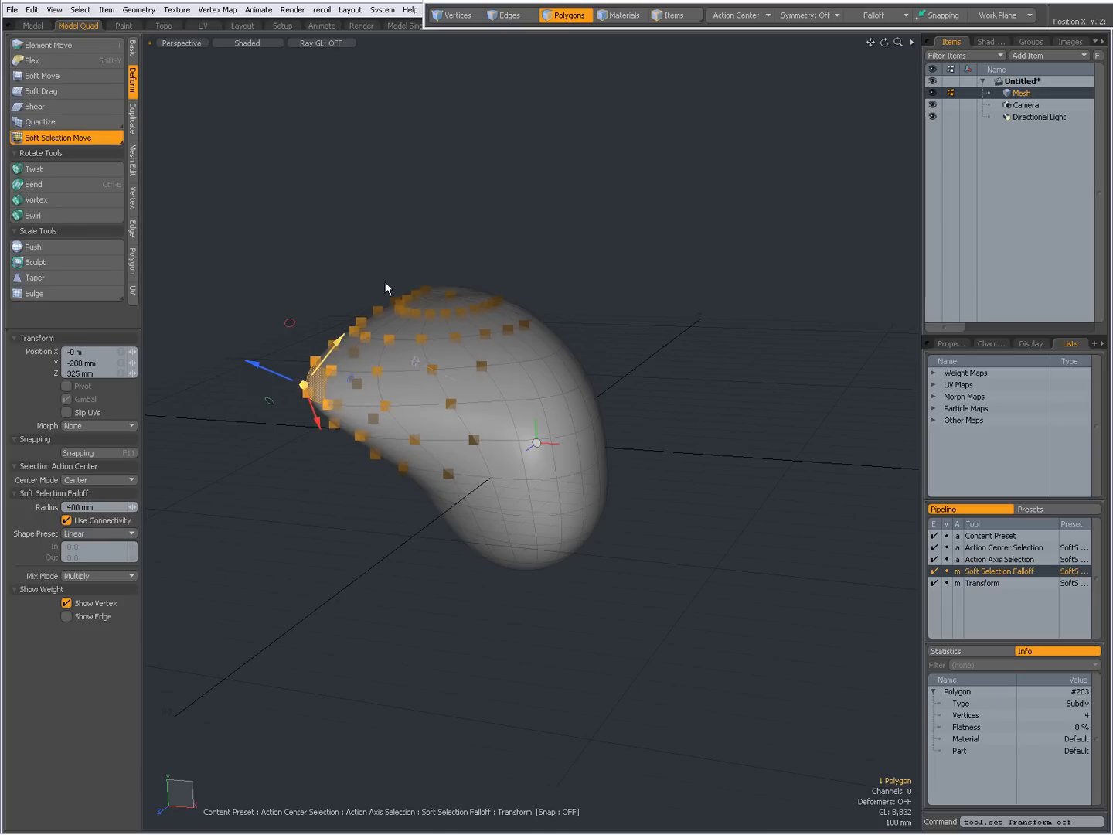
pyautogui.click(66, 137)
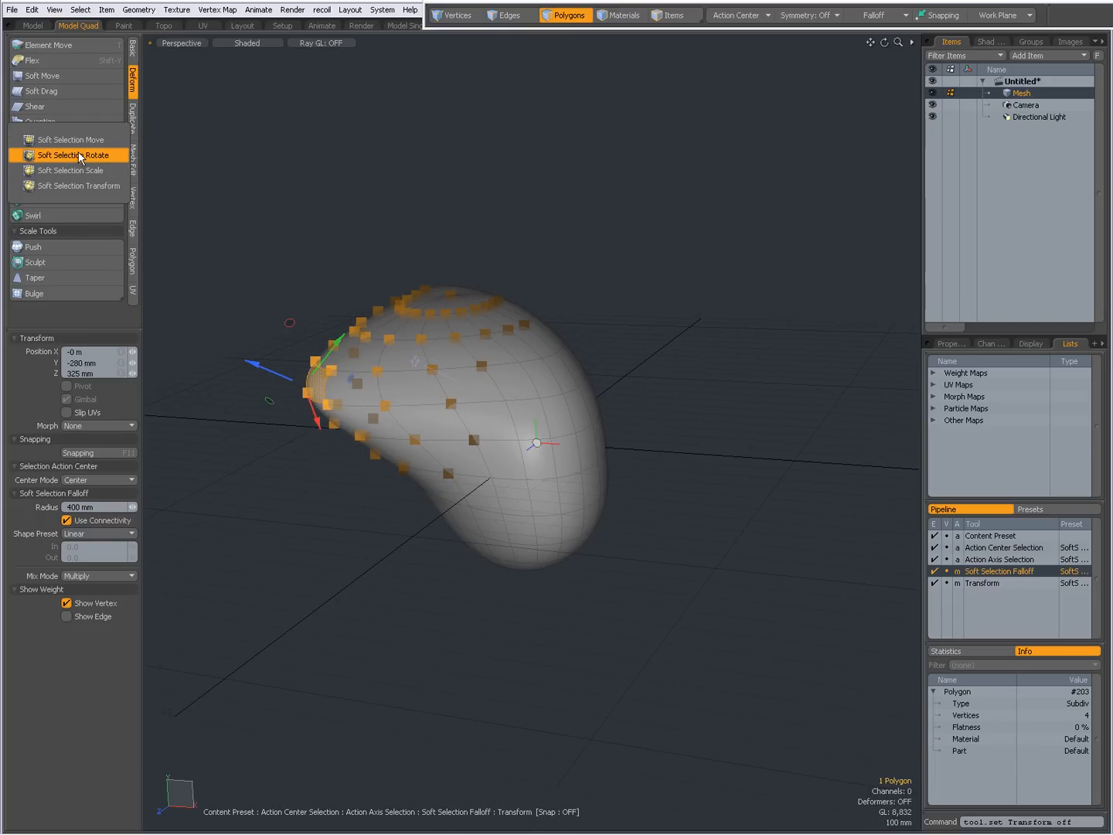
pyautogui.click(78, 185)
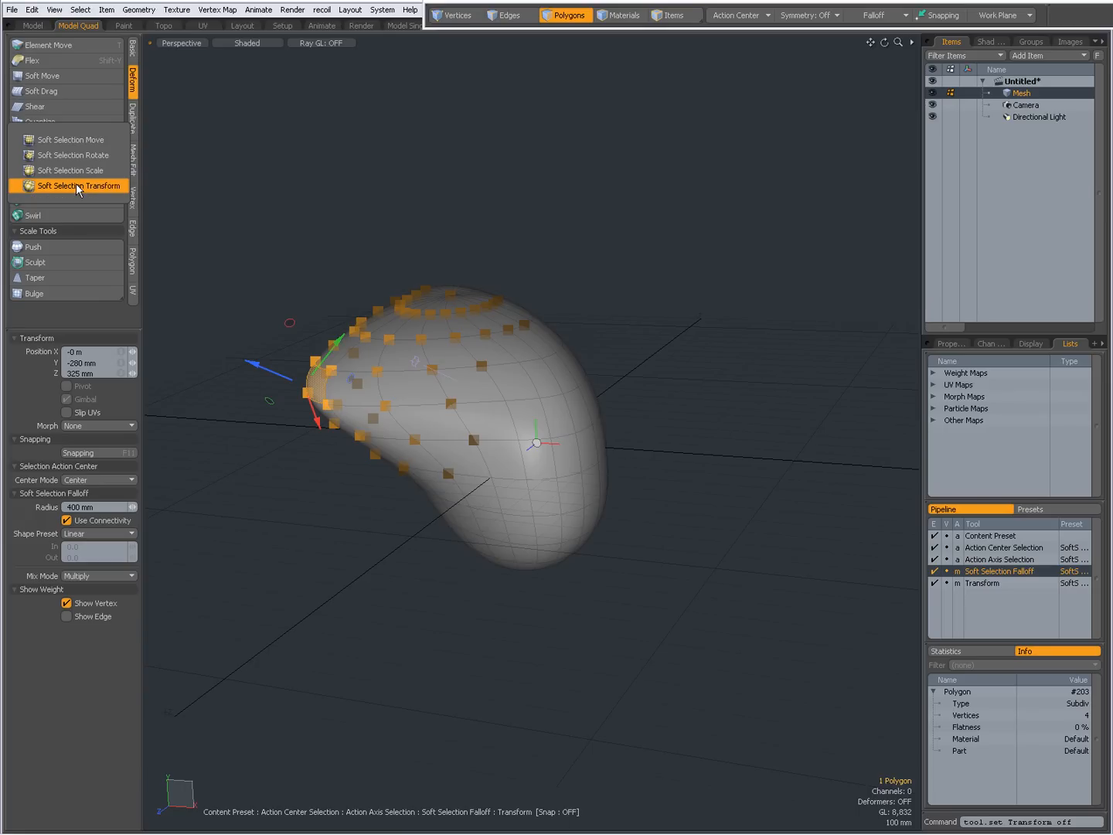
pyautogui.moveTo(78, 189)
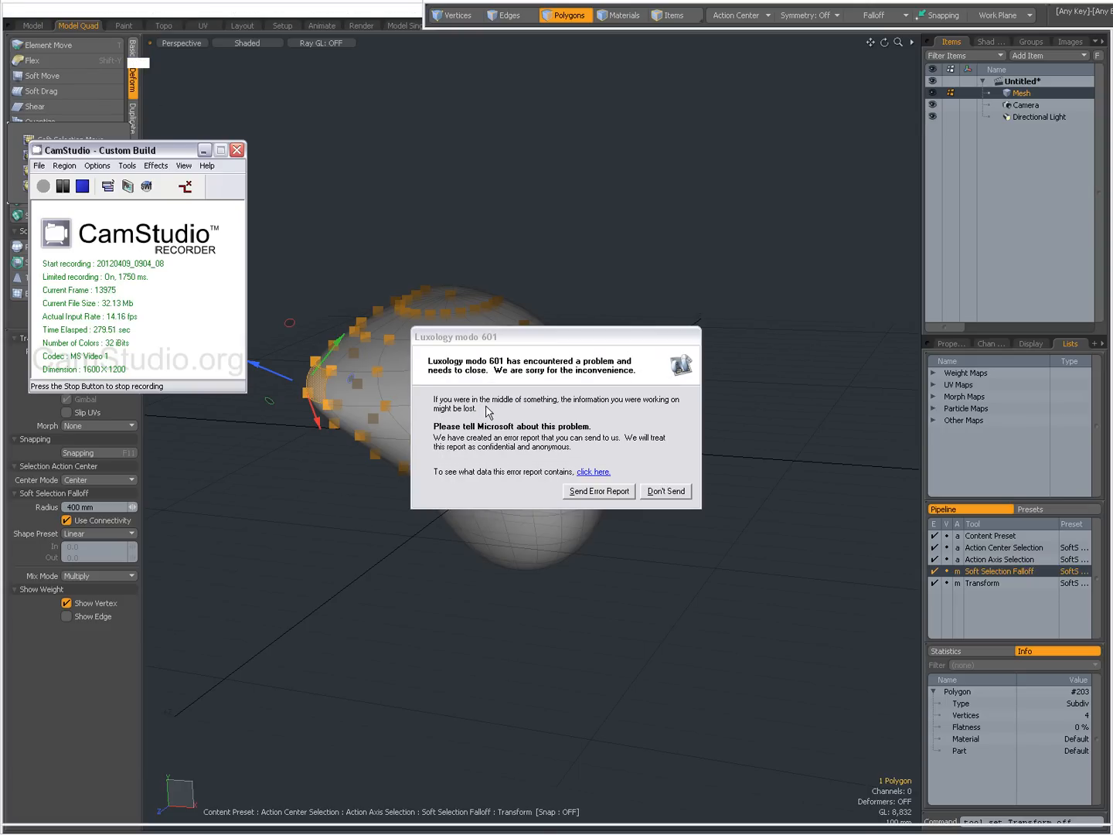
# Step: Dismiss modo's crash report without sending it
pyautogui.click(663, 491)
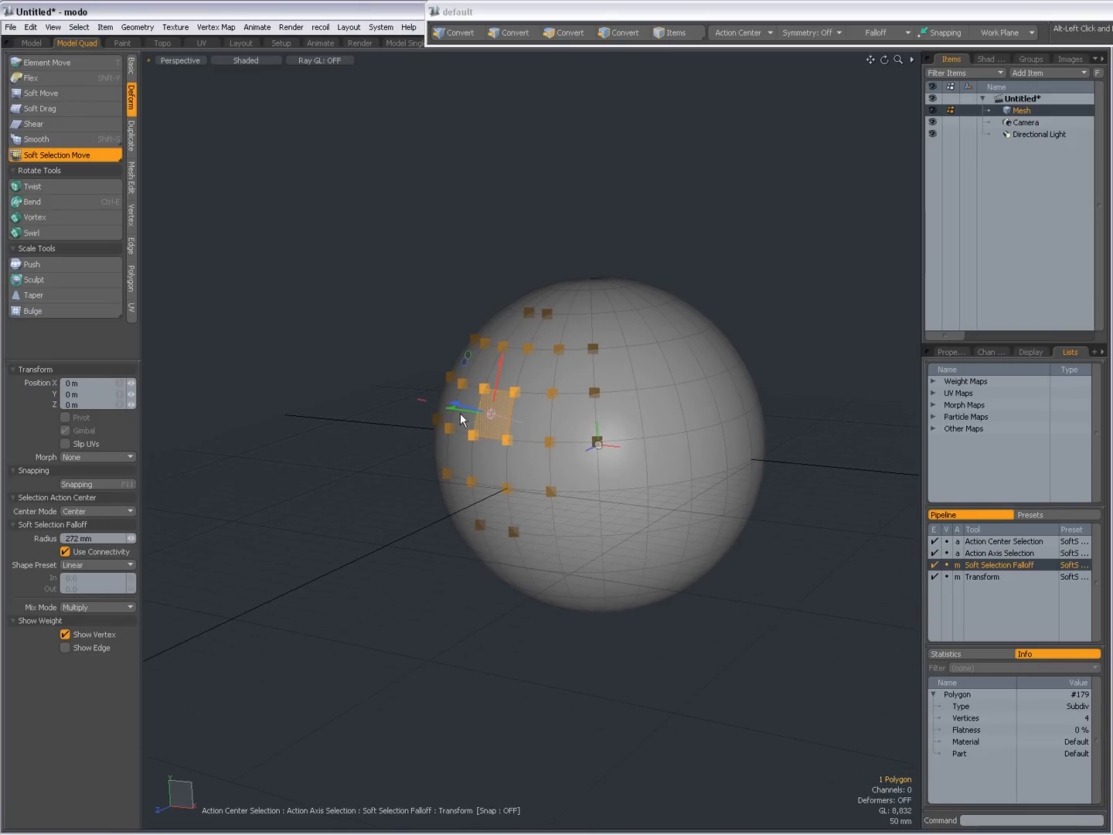
# Step: Pull the selected polygon outward into a smooth bulge, drop the tool, and reopen the Soft Selection variants
pyautogui.moveTo(461, 420); pyautogui.dragTo(455, 408)
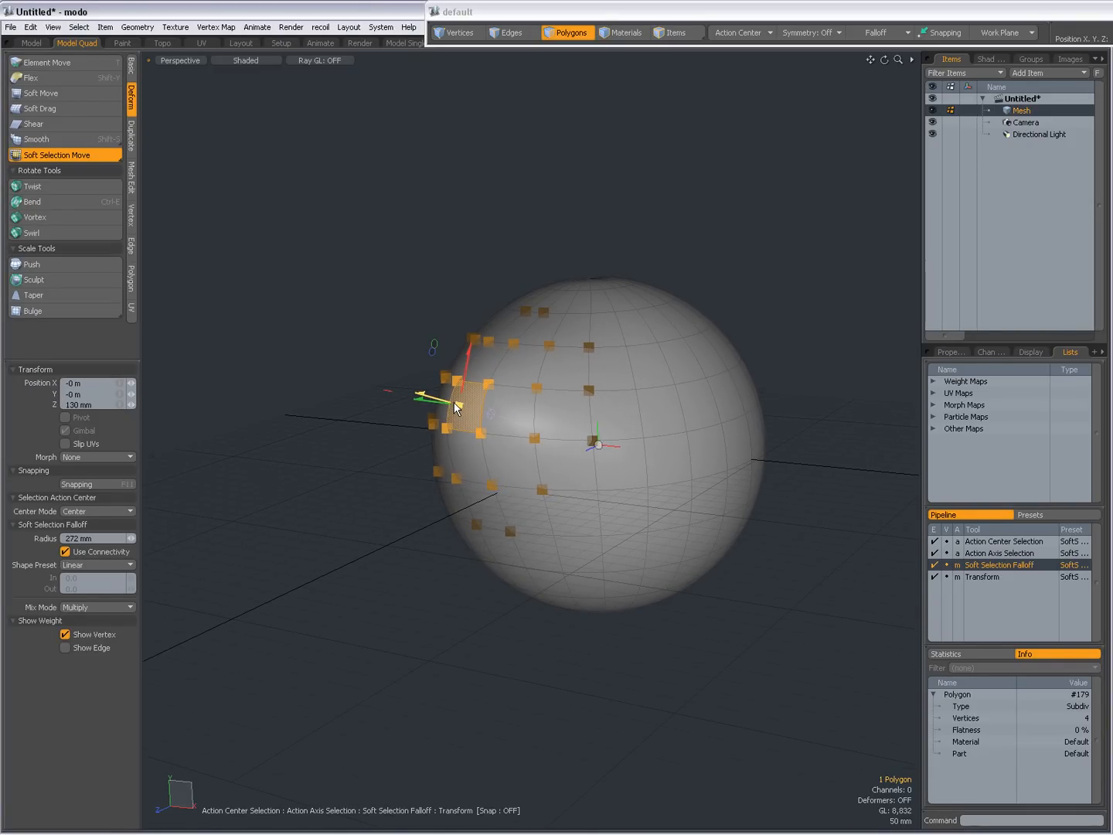
pyautogui.moveTo(433, 402); pyautogui.dragTo(456, 394)
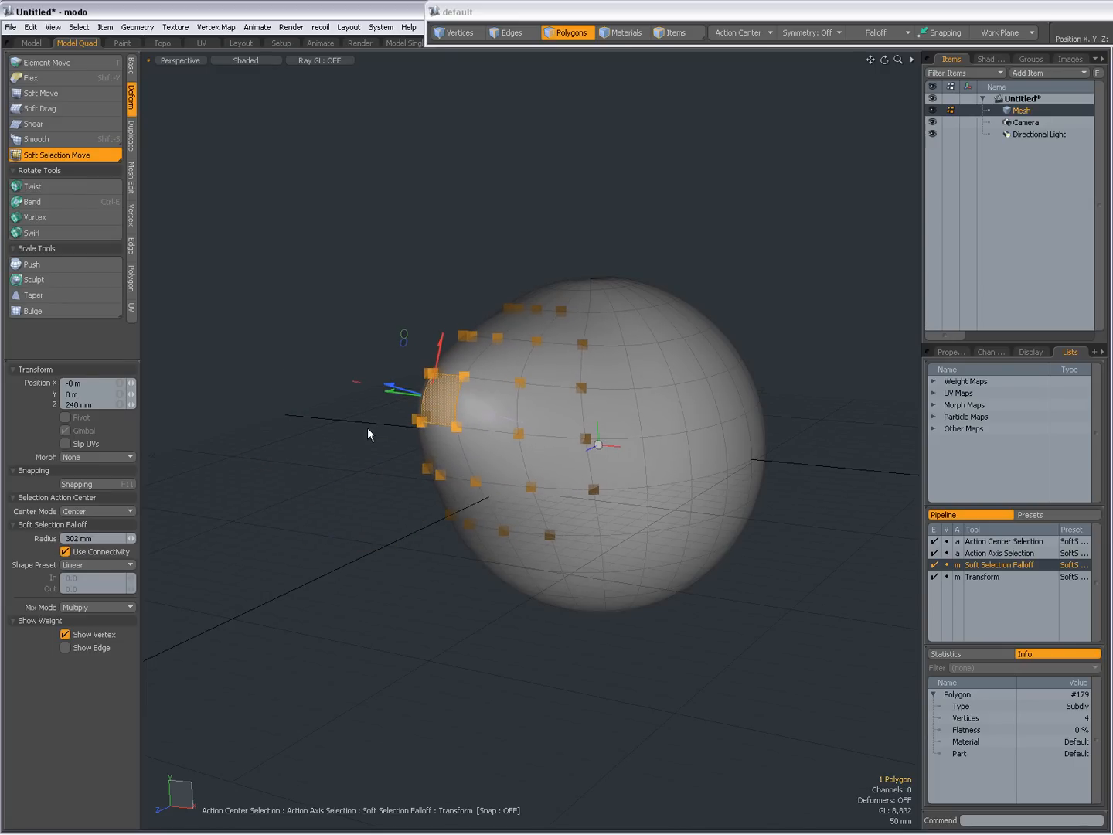
pyautogui.click(58, 155)
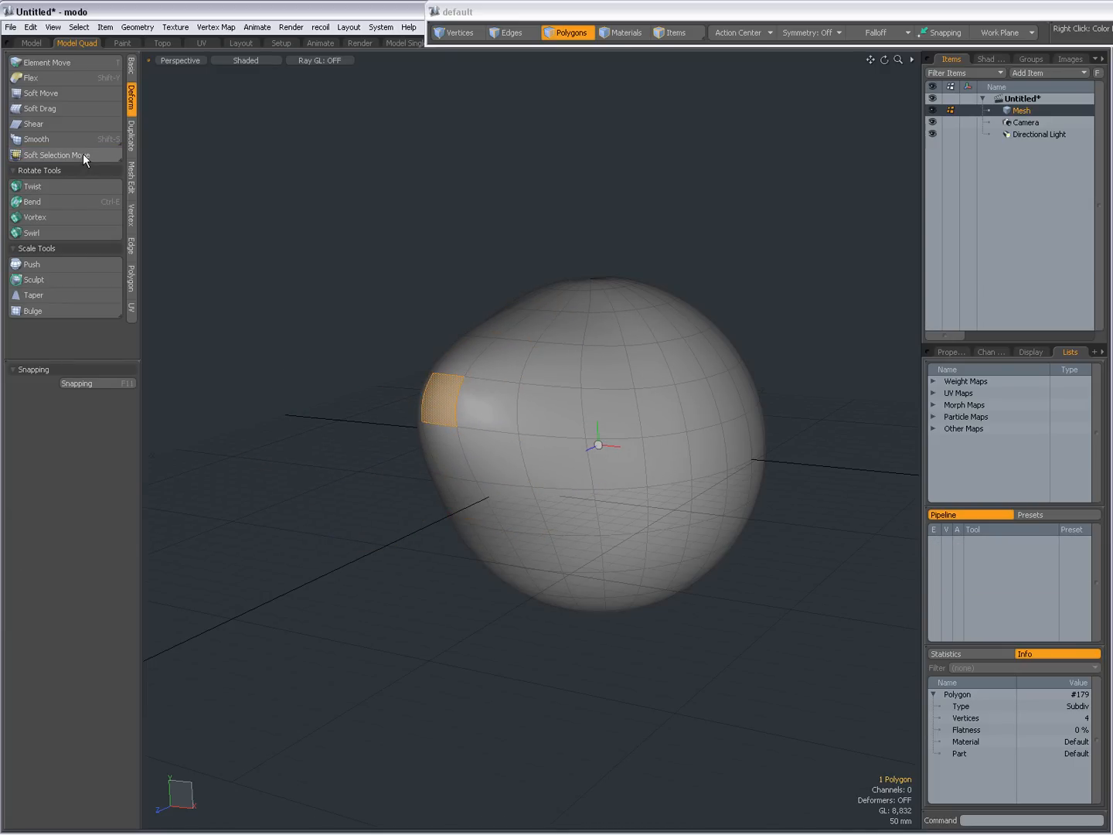
pyautogui.click(57, 155)
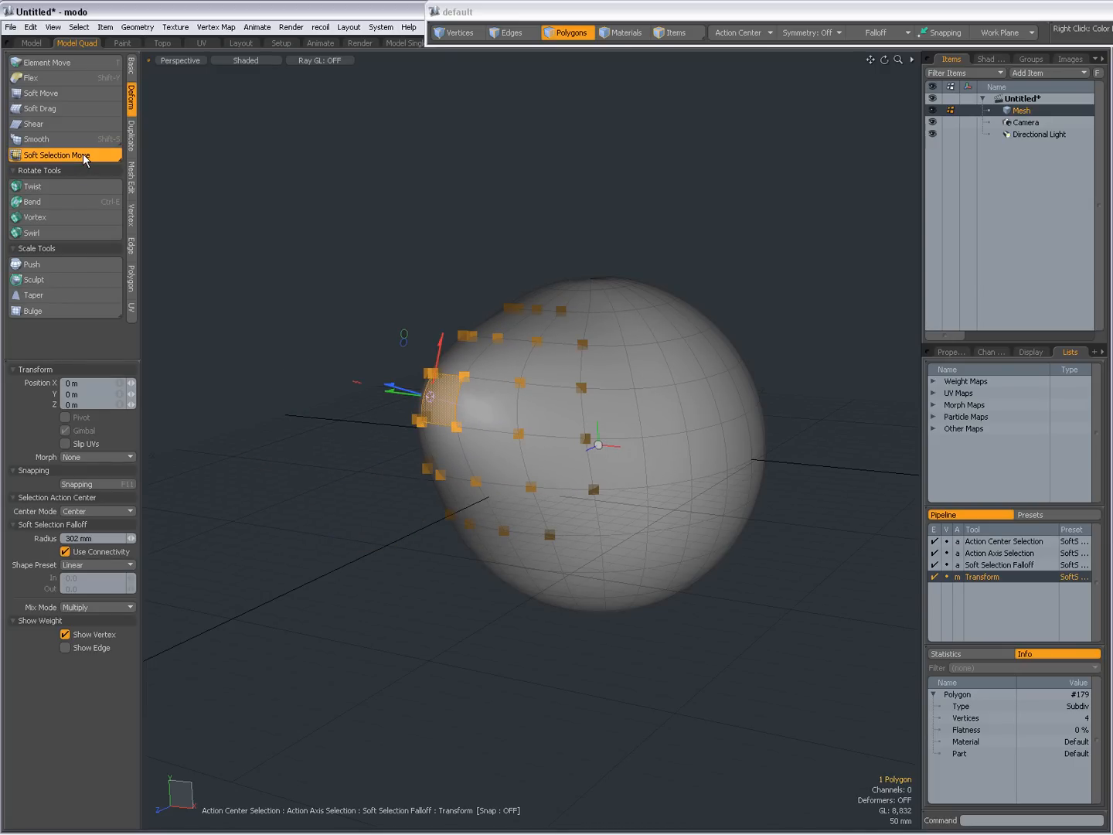
pyautogui.click(66, 155)
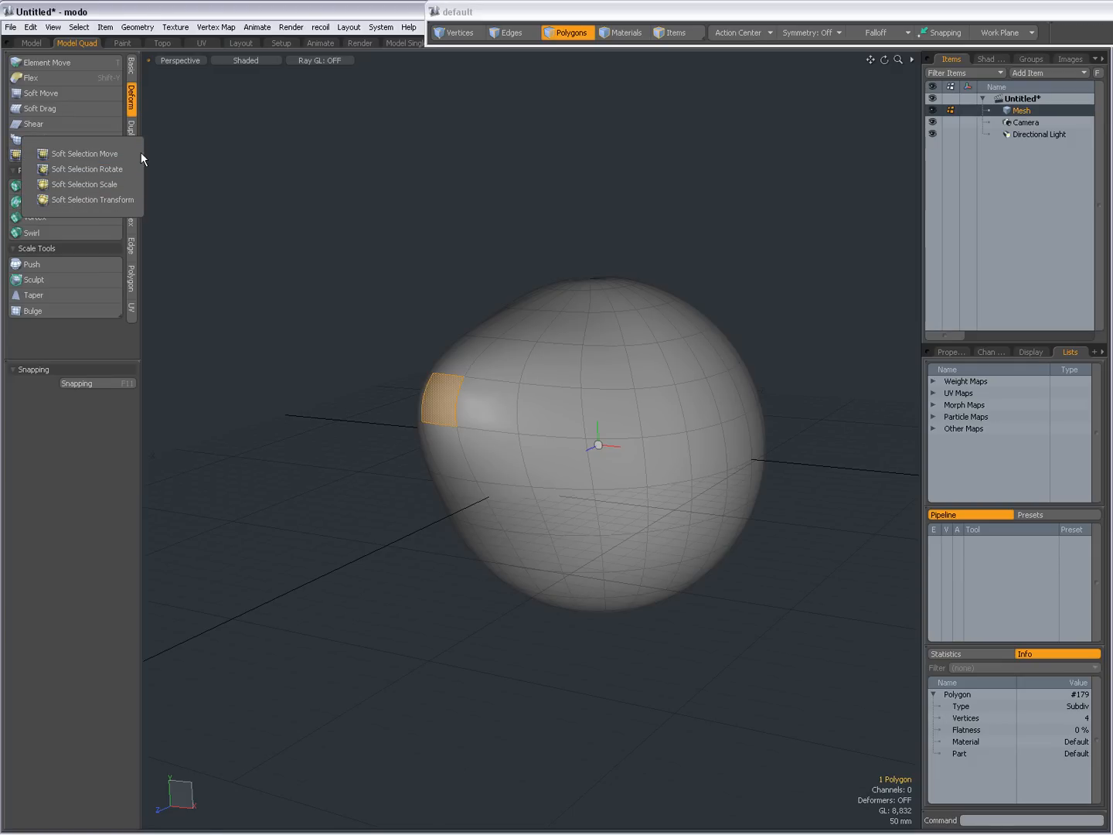
pyautogui.moveTo(93, 200)
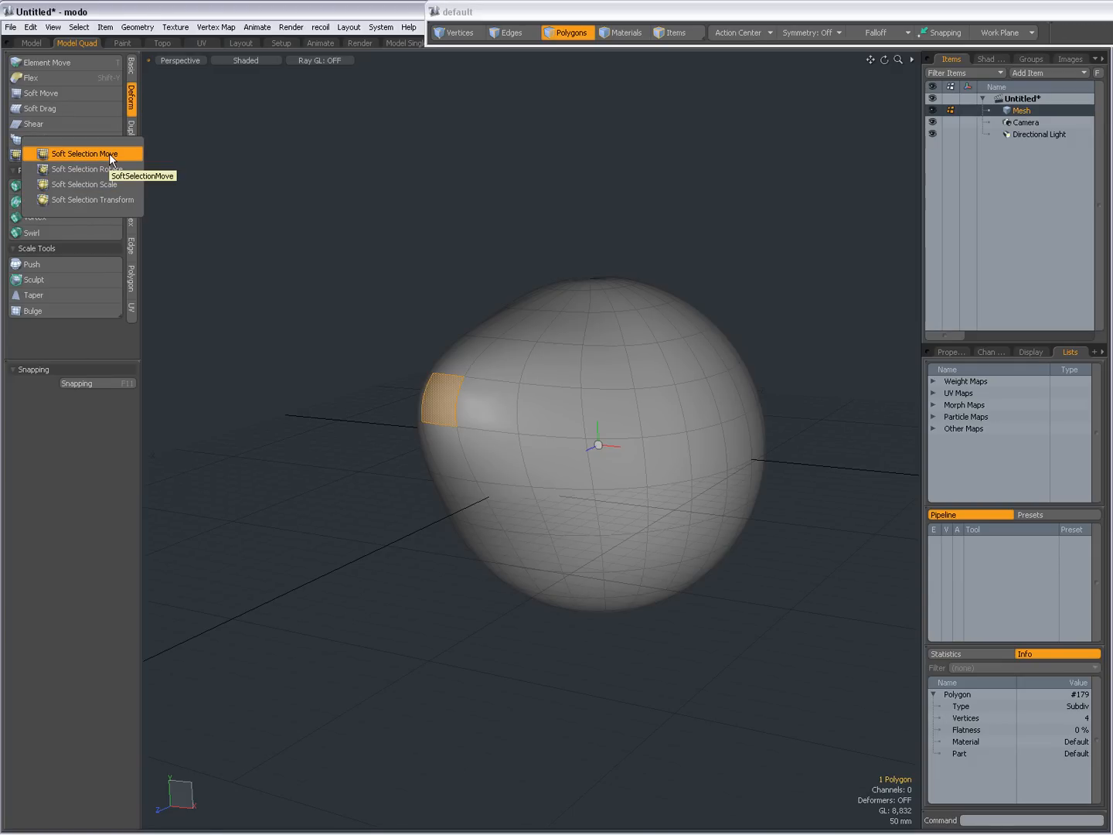
# Step: Scale and raise the side polygon region with Soft Selection Transform at 400 mm falloff
pyautogui.click(83, 153)
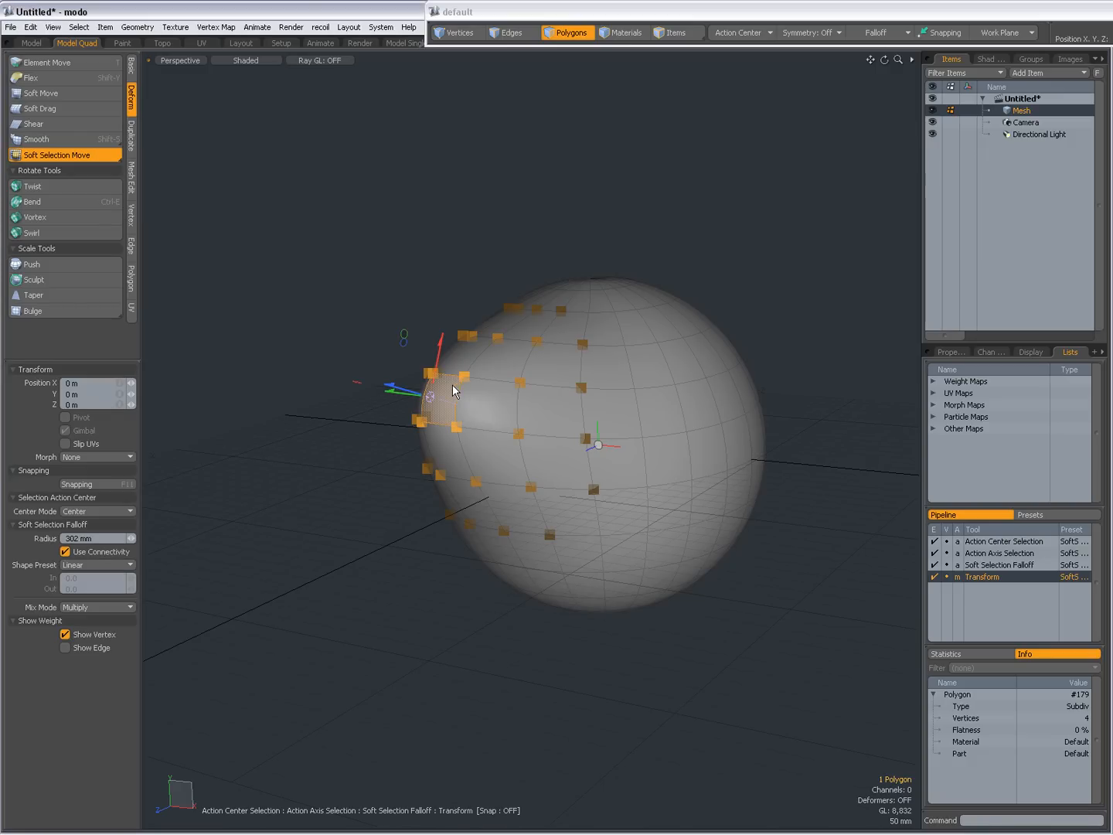
pyautogui.moveTo(455, 390); pyautogui.dragTo(437, 355)
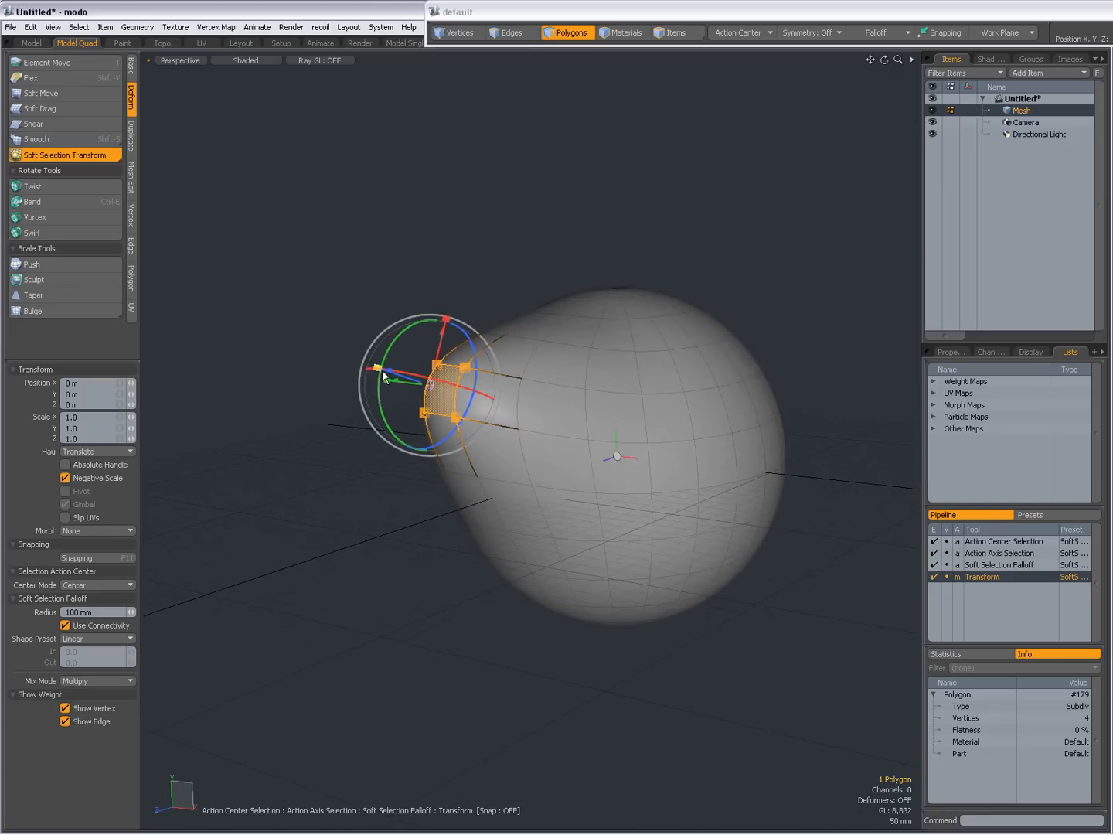
pyautogui.moveTo(385, 377); pyautogui.dragTo(455, 434)
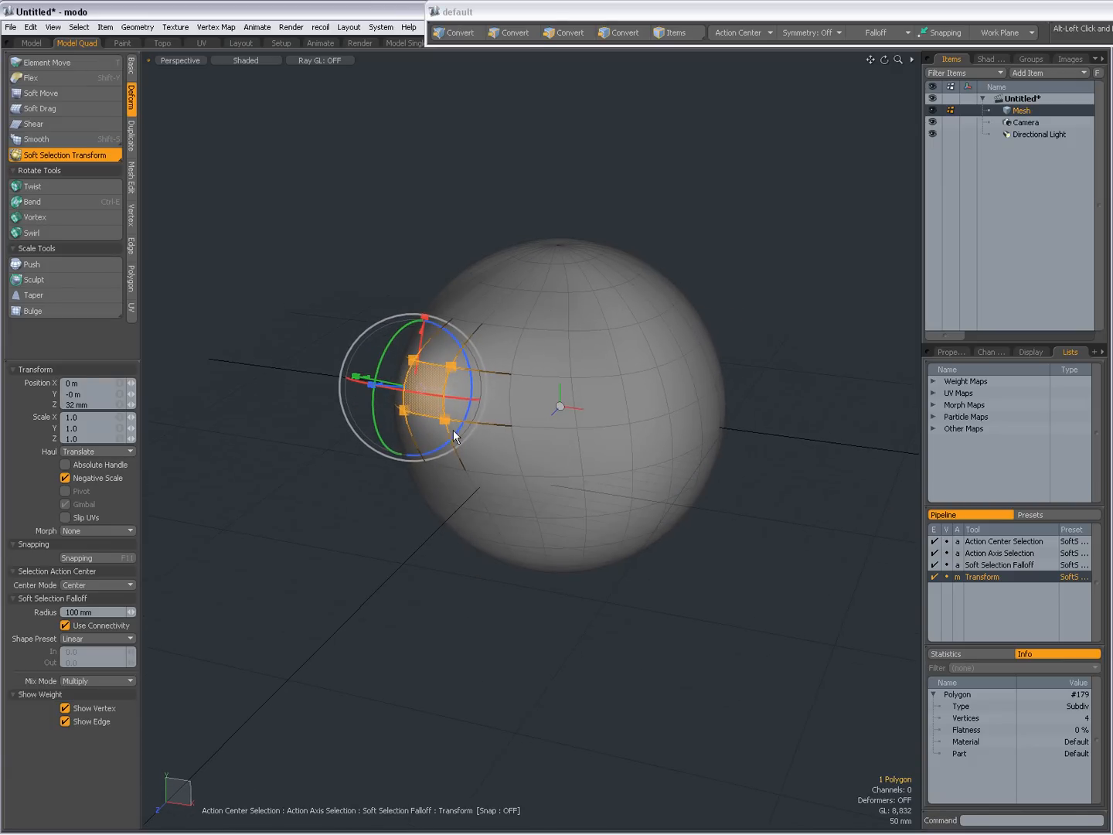
pyautogui.click(572, 33)
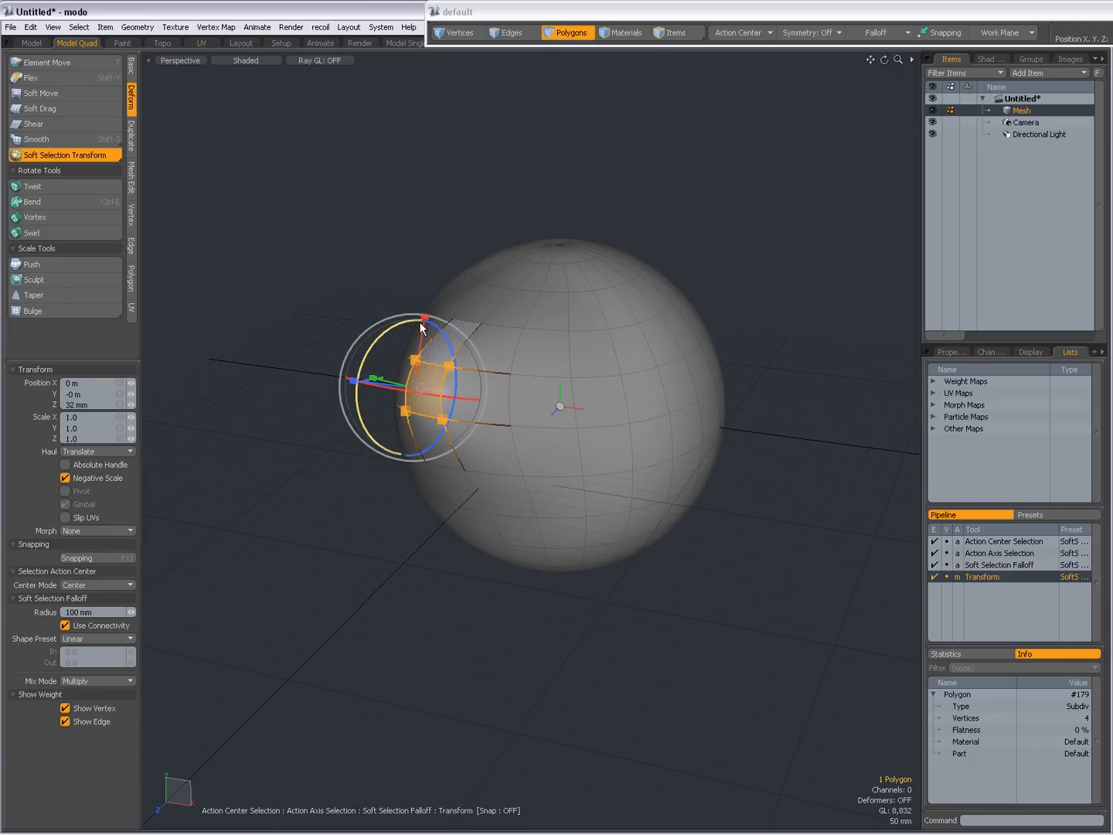
pyautogui.moveTo(423, 317); pyautogui.dragTo(427, 320)
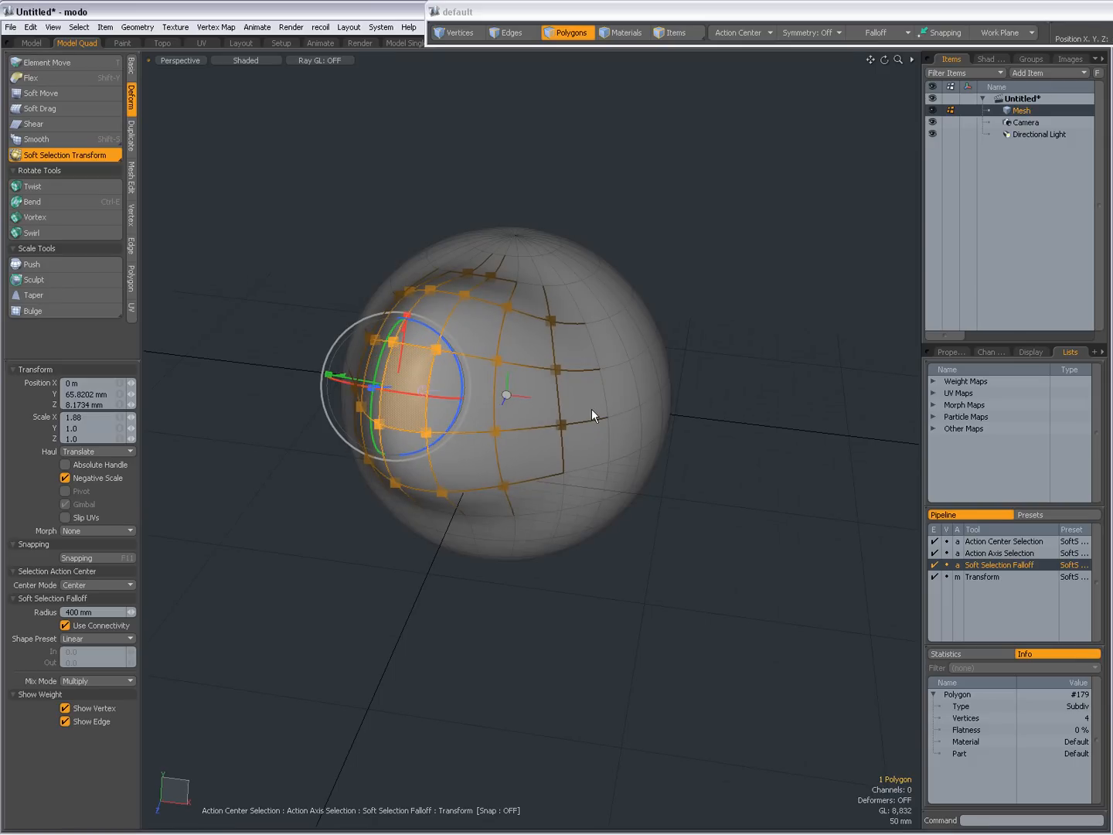
pyautogui.moveTo(1013, 602)
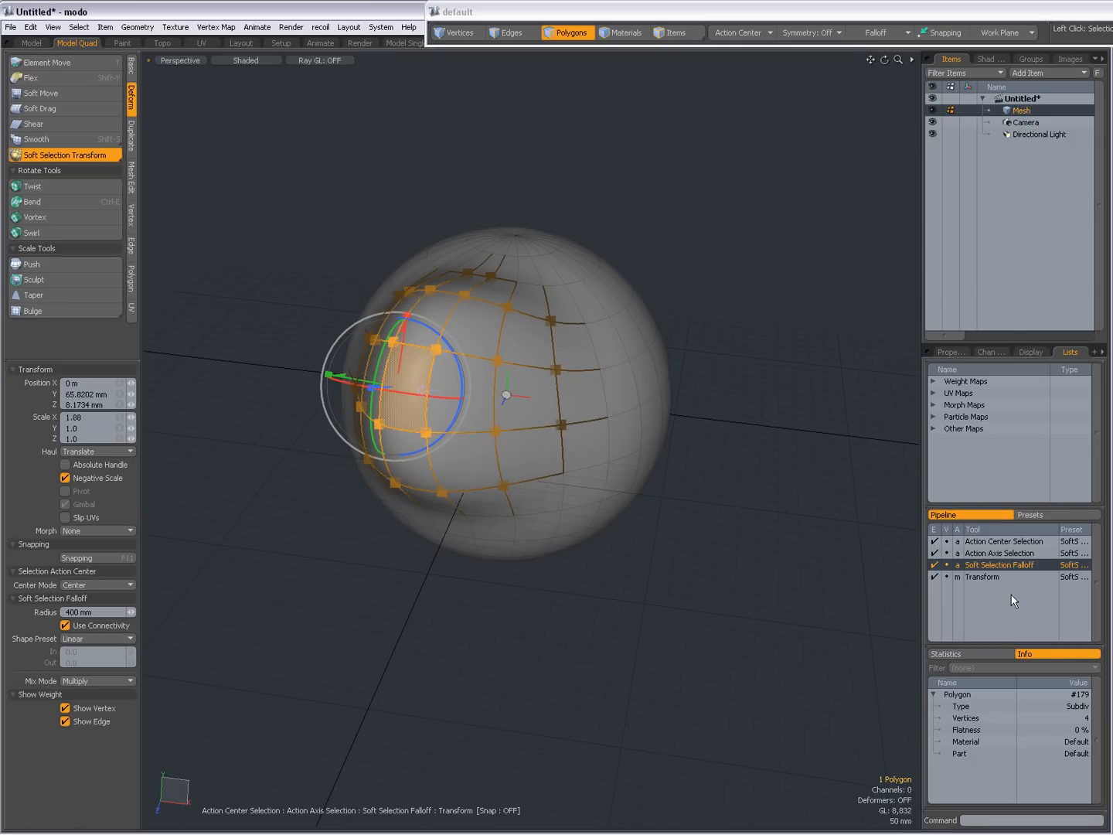
# Step: Enable Select Through on the Transform pipe stage and pull a right-side polygon outward
pyautogui.rightClick(982, 576)
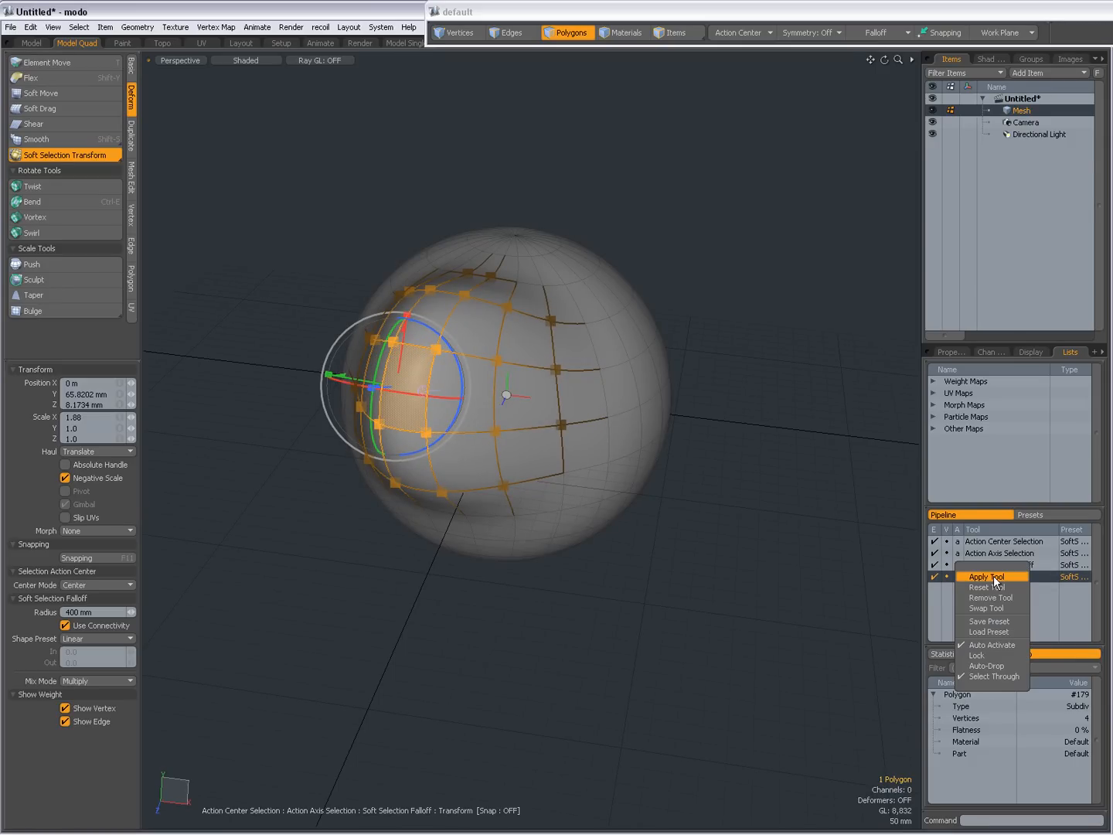
pyautogui.moveTo(986, 655)
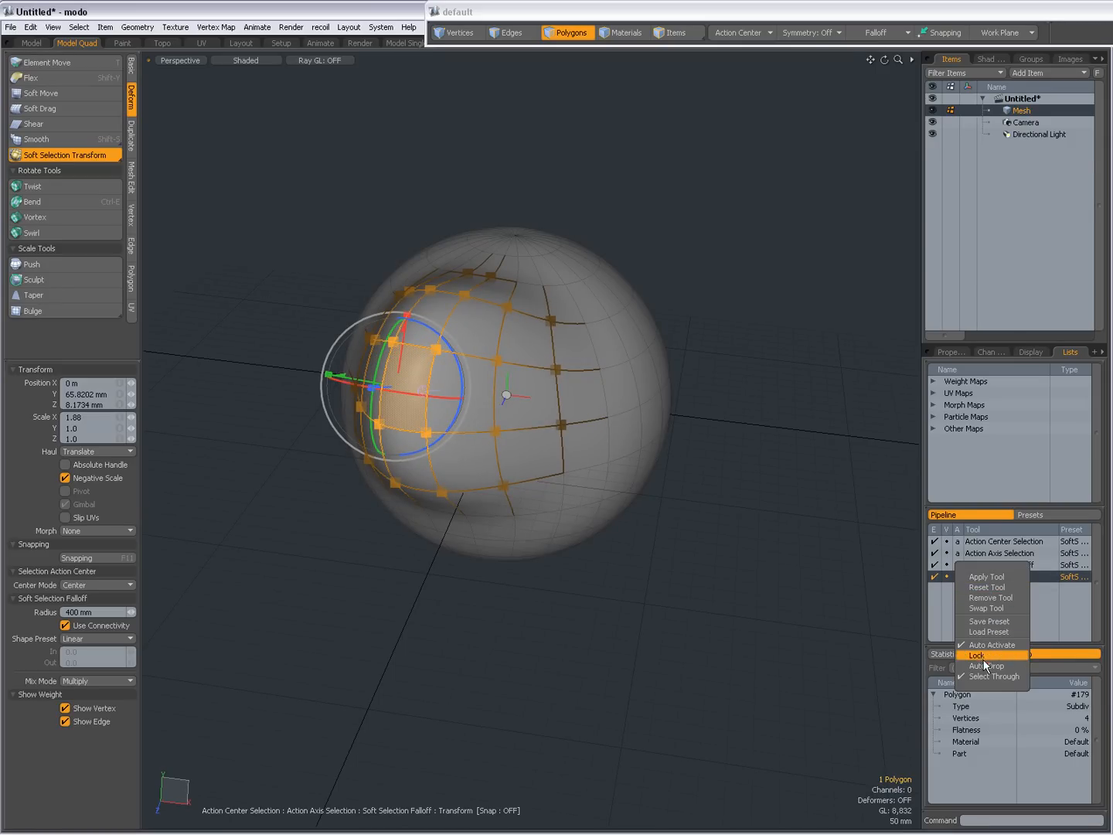
pyautogui.moveTo(988, 666)
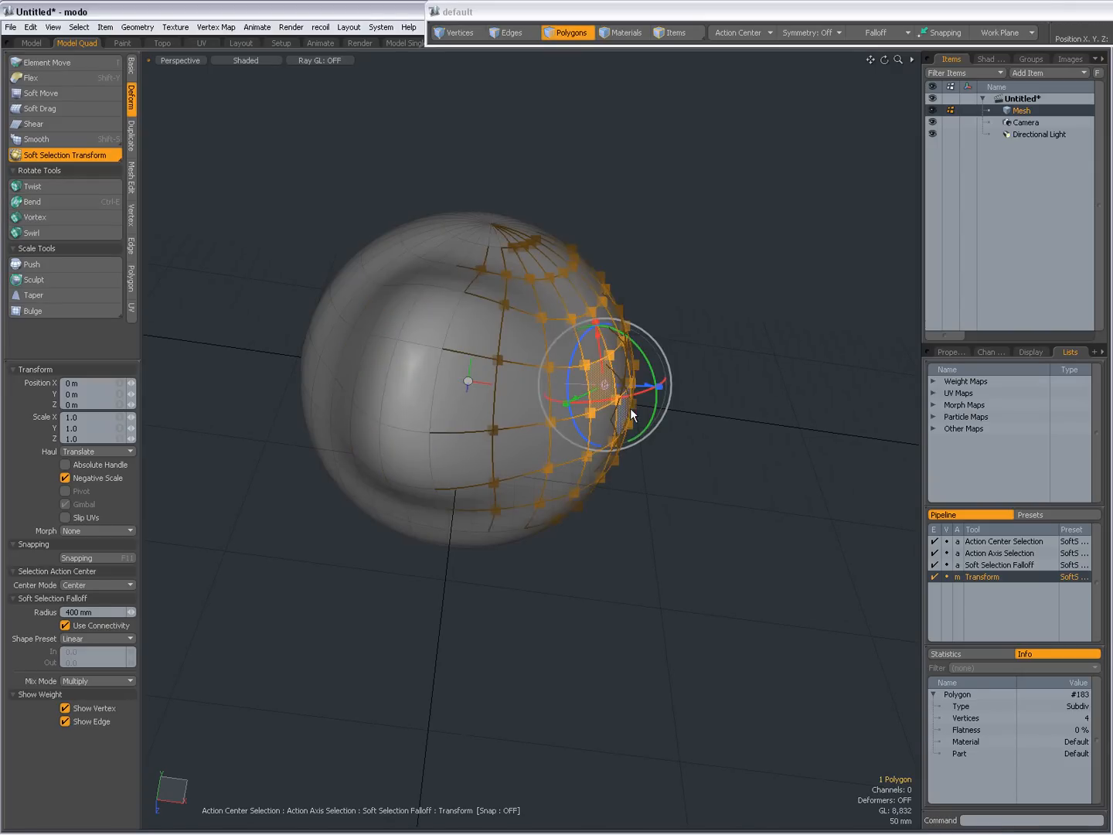
pyautogui.moveTo(630, 418); pyautogui.dragTo(645, 394)
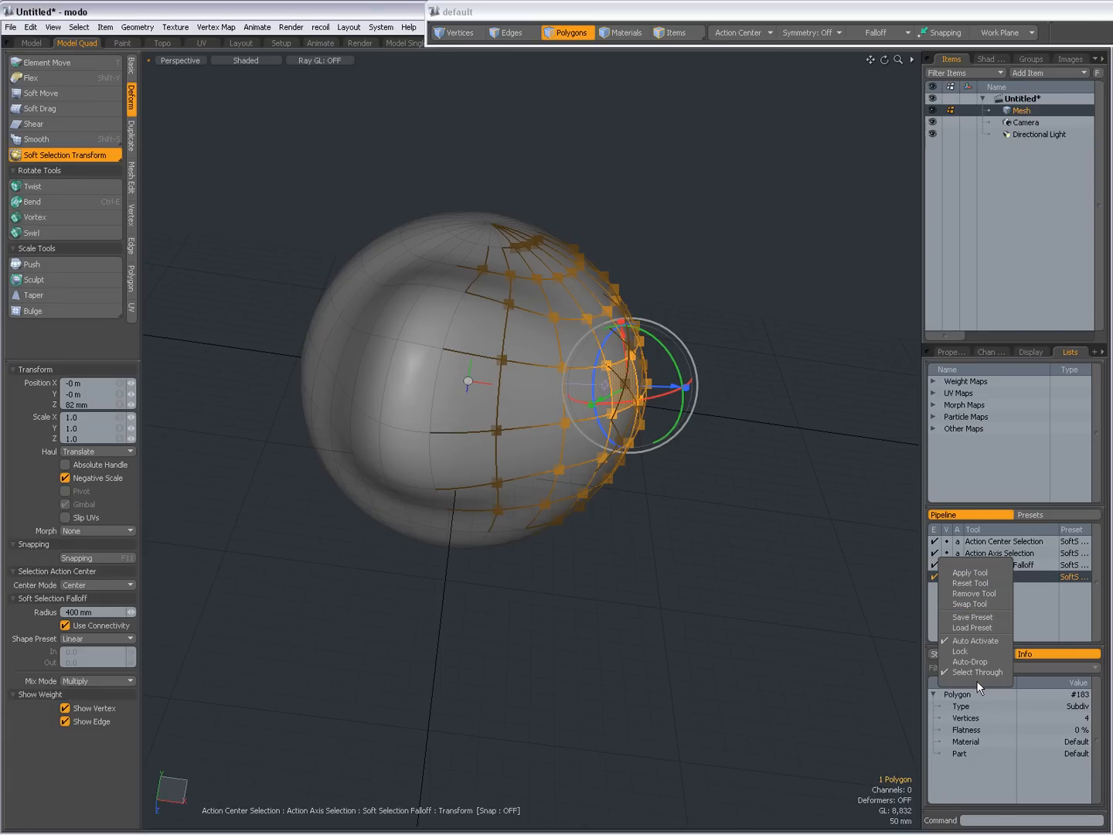
pyautogui.moveTo(975, 672)
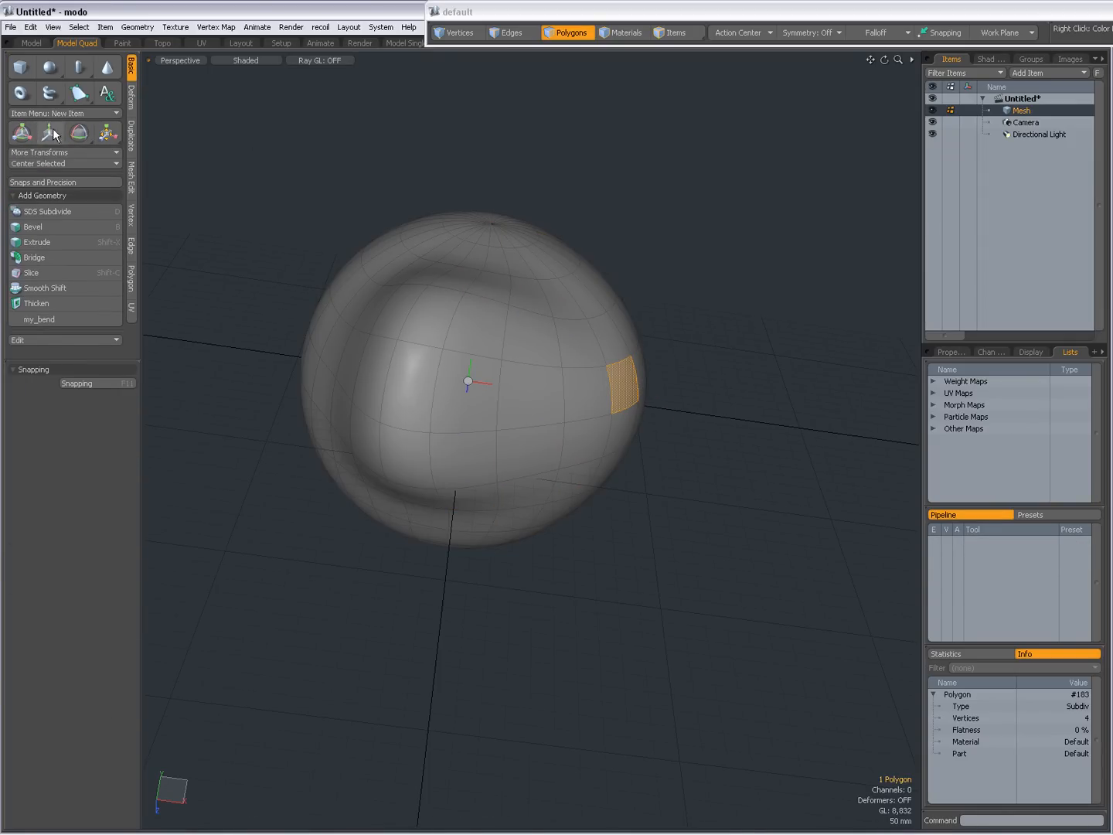
pyautogui.moveTo(109, 135)
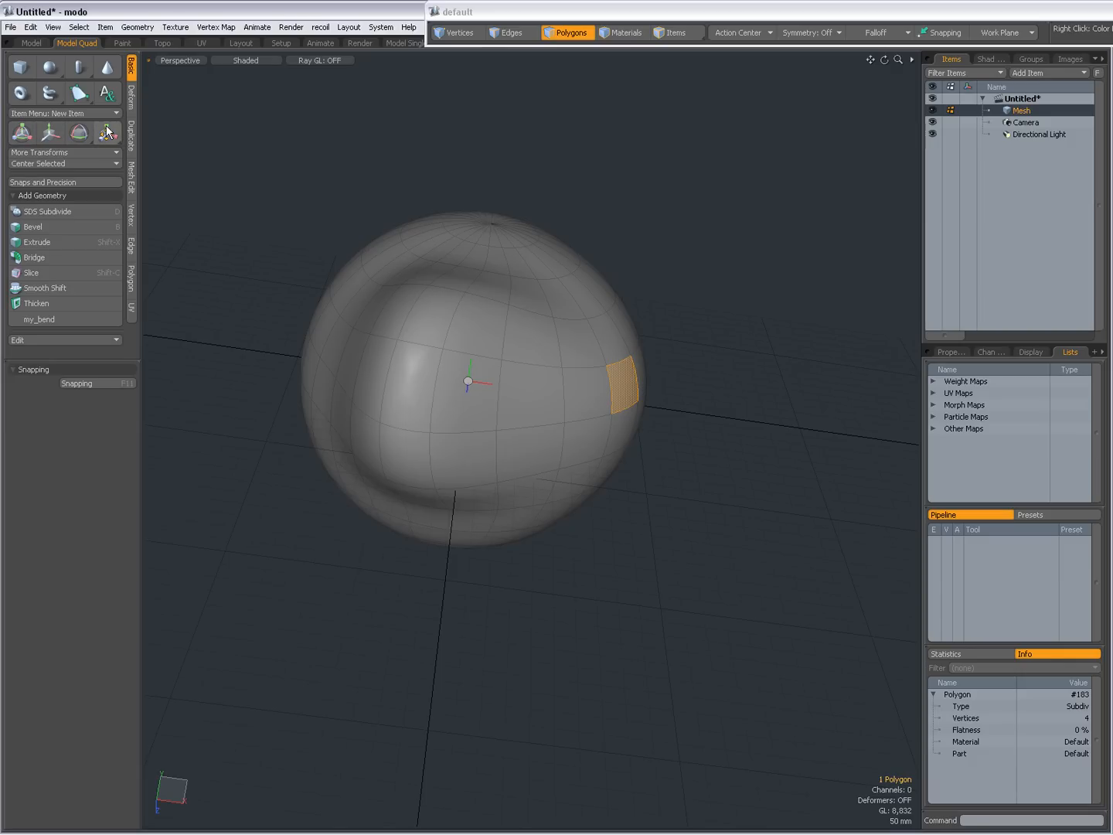
# Step: Show the Deform tool presets and click beside the reshaped sphere to finish editing
pyautogui.click(132, 99)
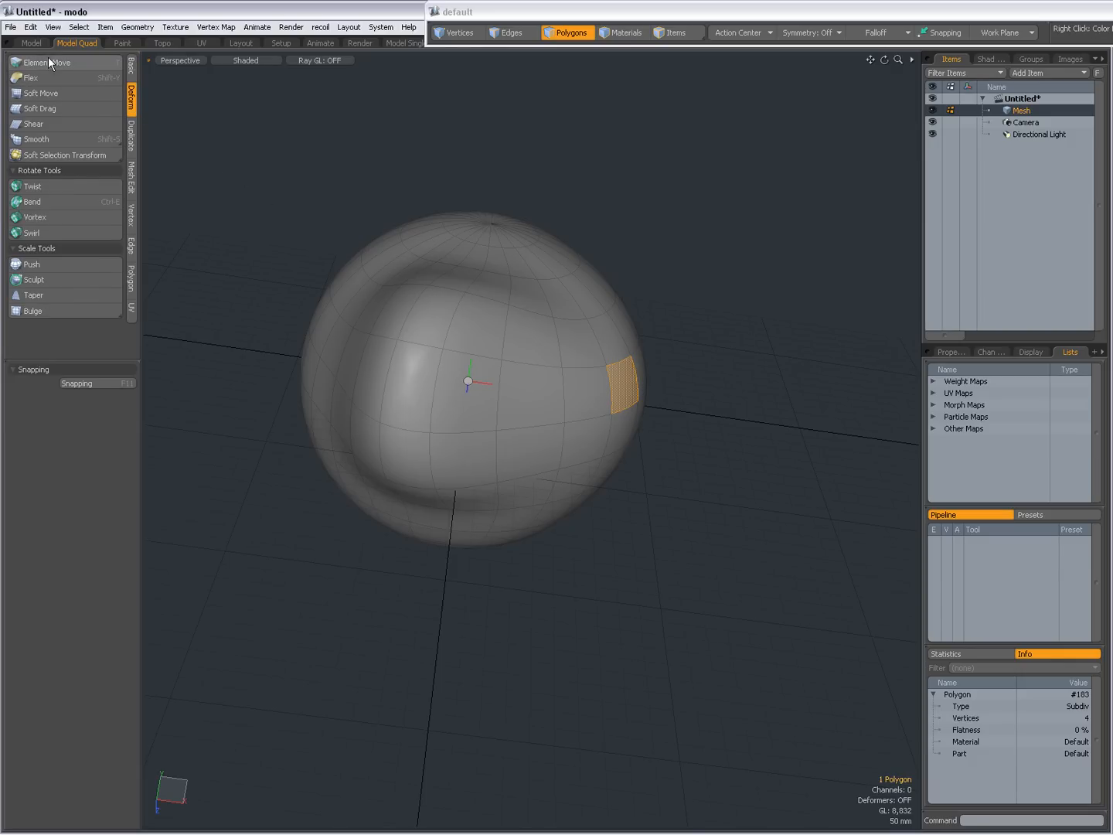
pyautogui.click(487, 309)
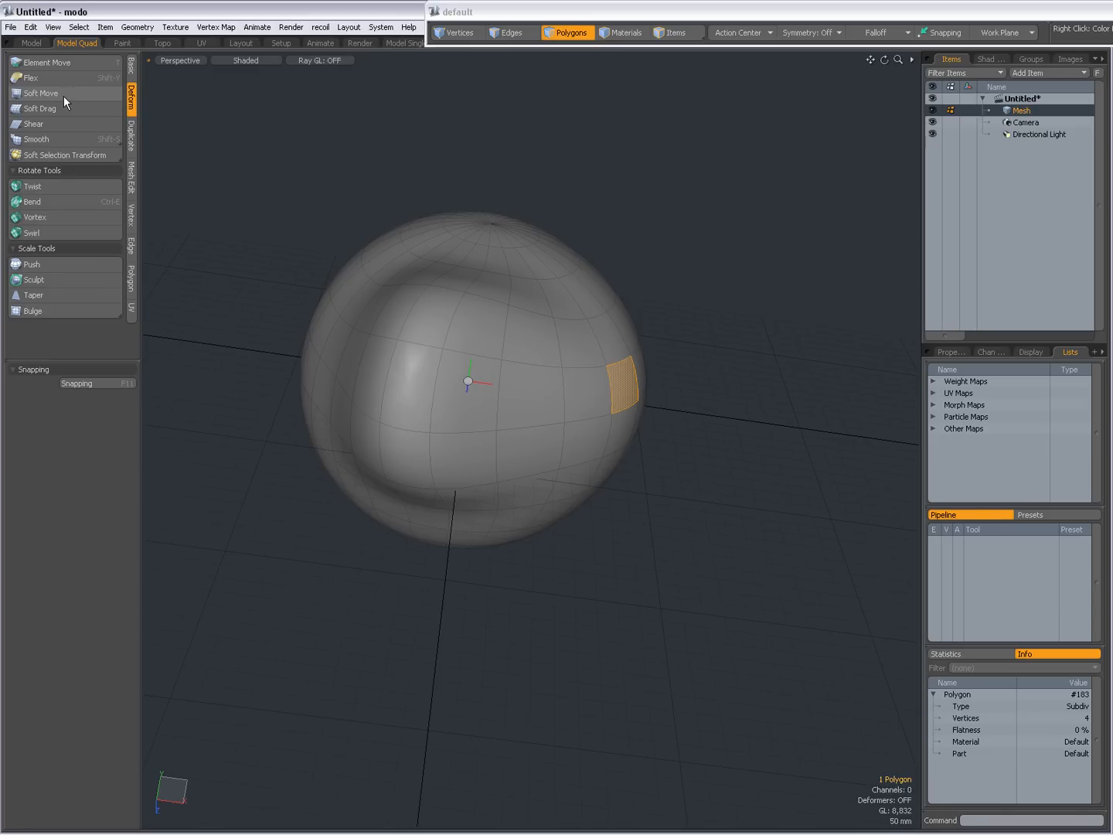
pyautogui.moveTo(56, 123)
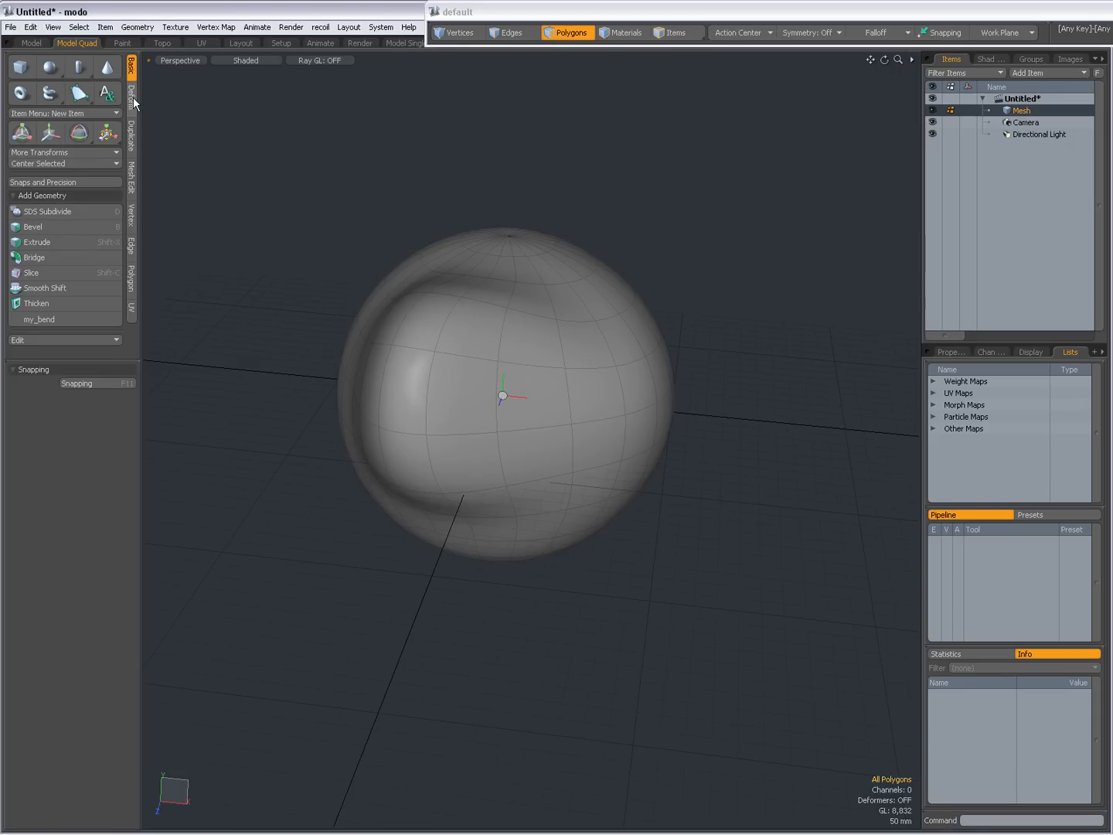
pyautogui.moveTo(135, 107)
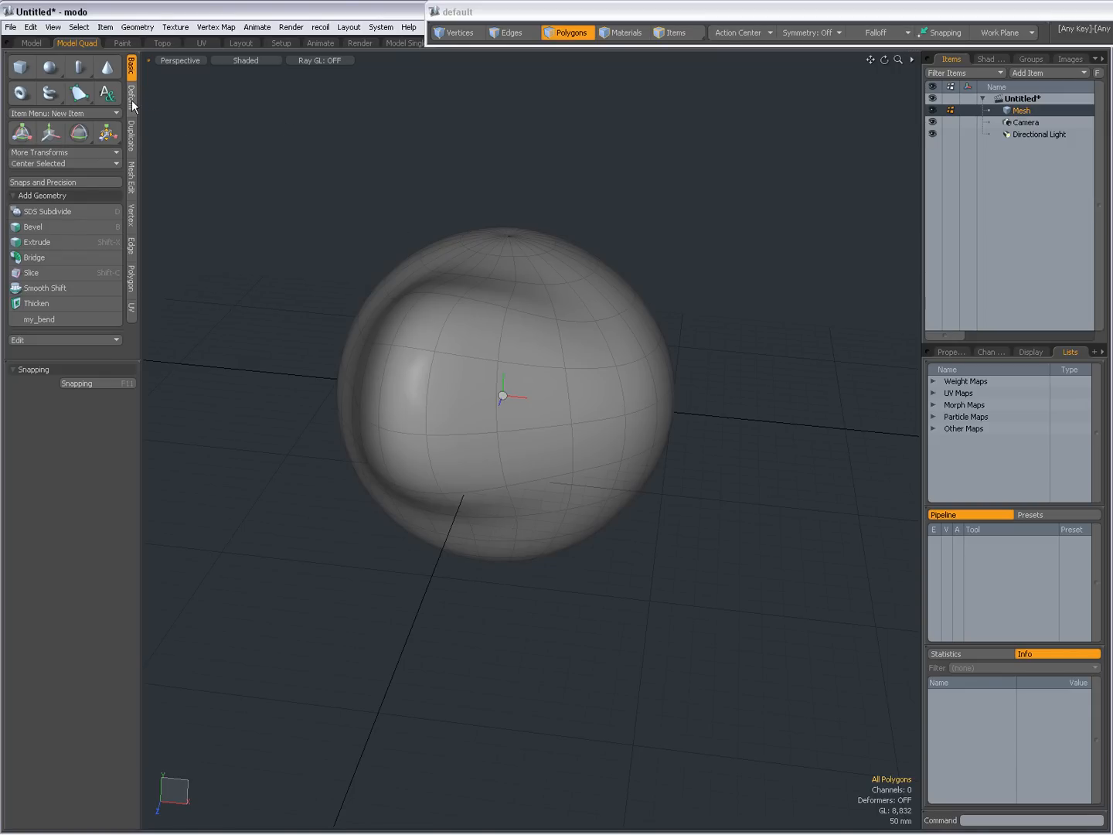